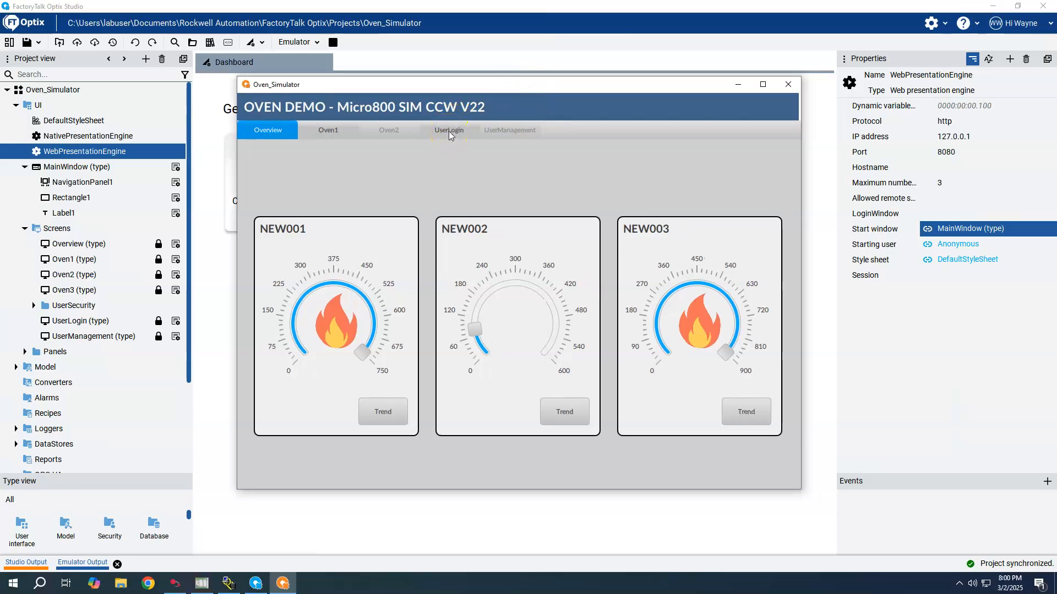
Step: Preview the UserLogin page in the emulator, pick User1 from the user list, then close the emulator
click(448, 130)
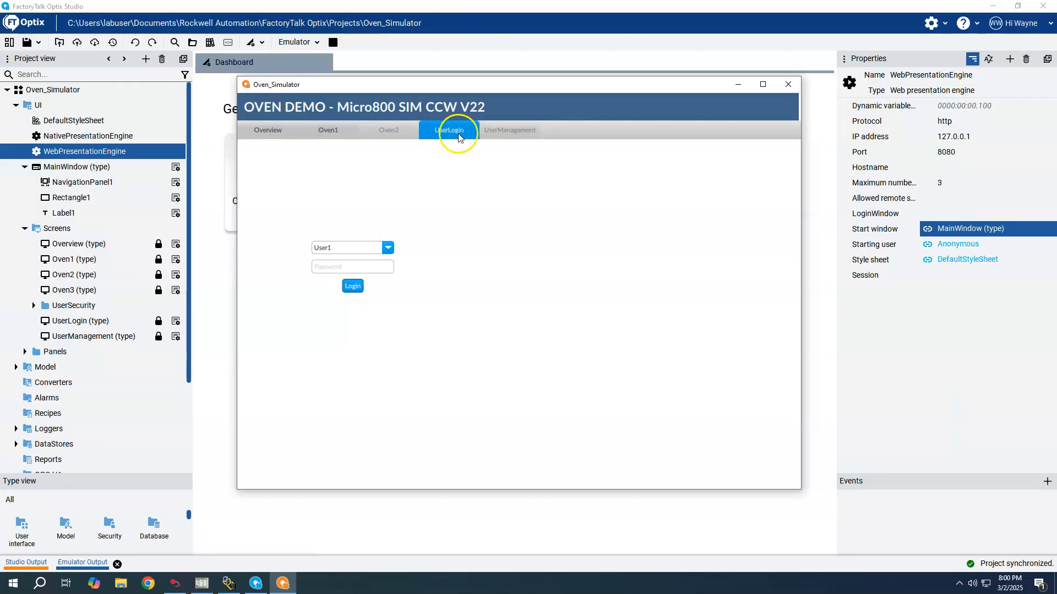
mouse_move(361, 254)
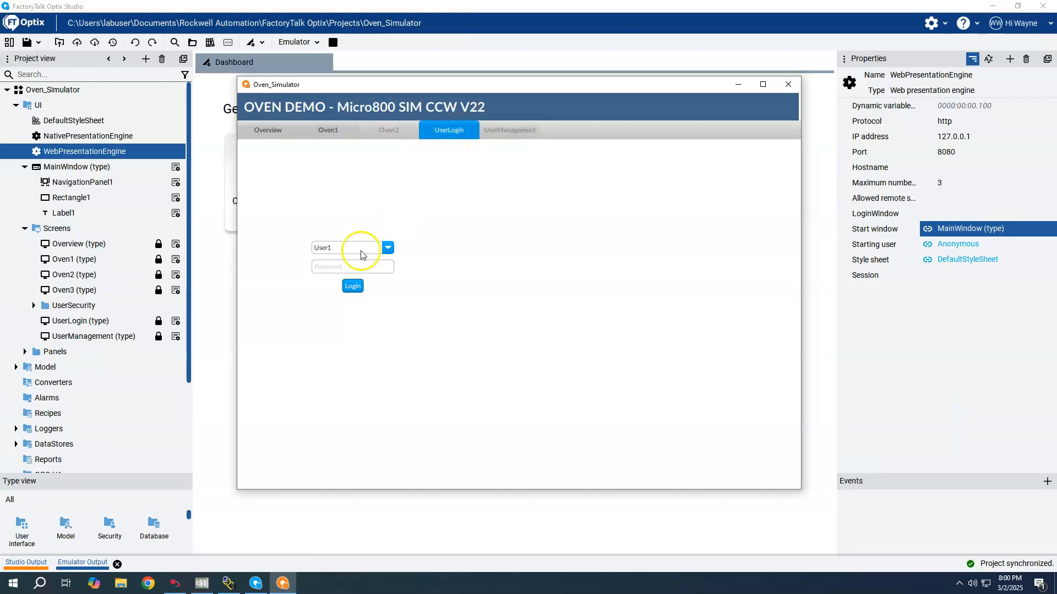
click(387, 248)
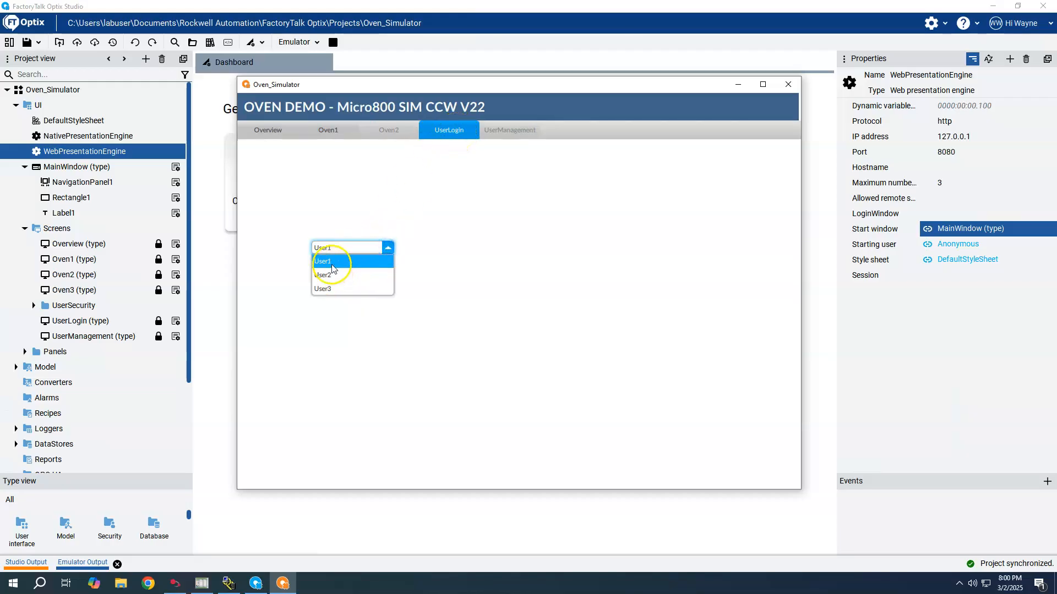
click(322, 260)
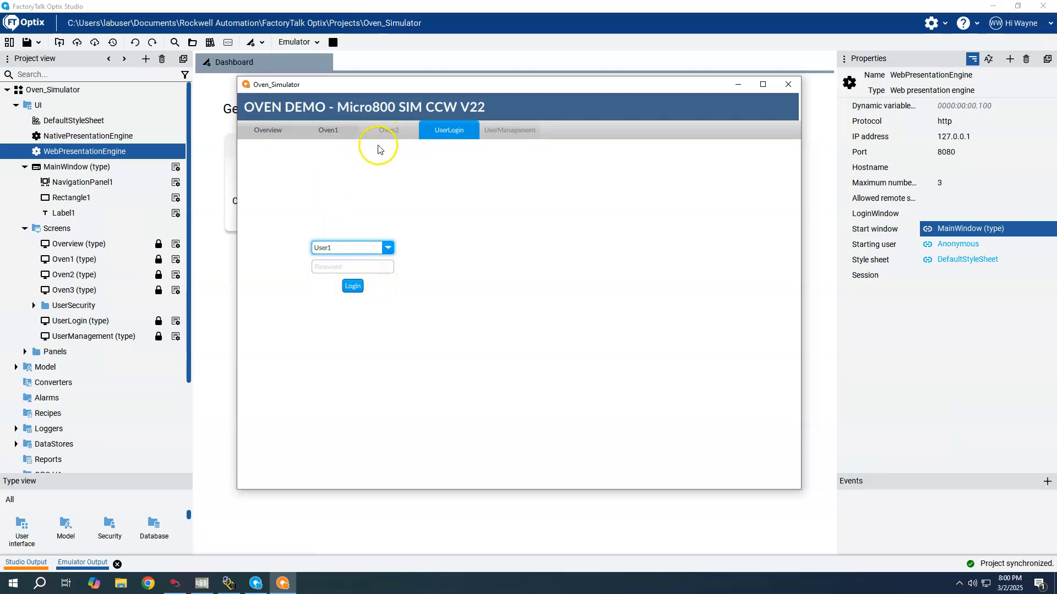
mouse_move(766, 93)
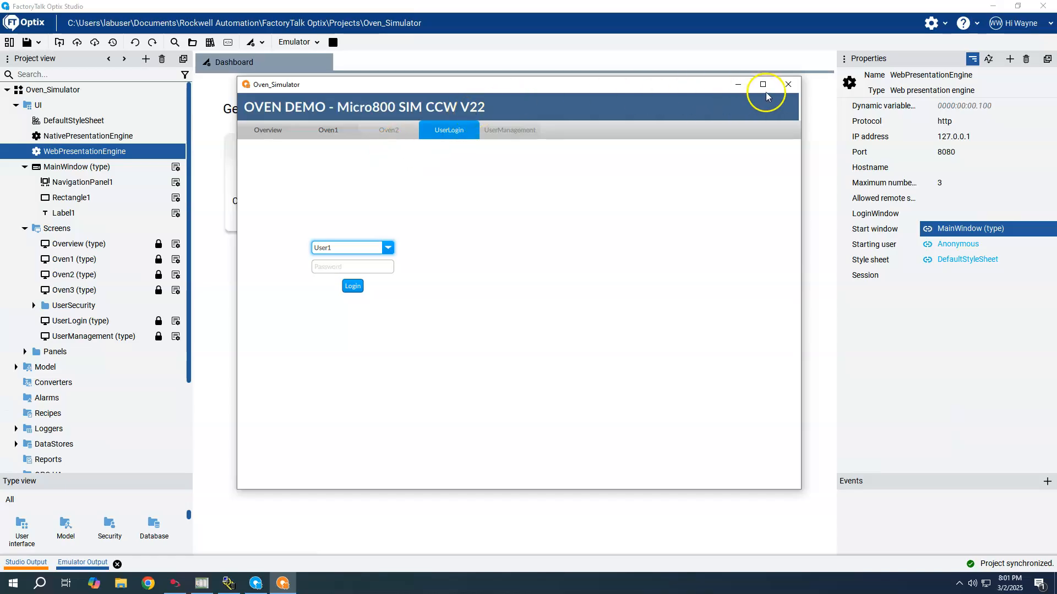
click(787, 84)
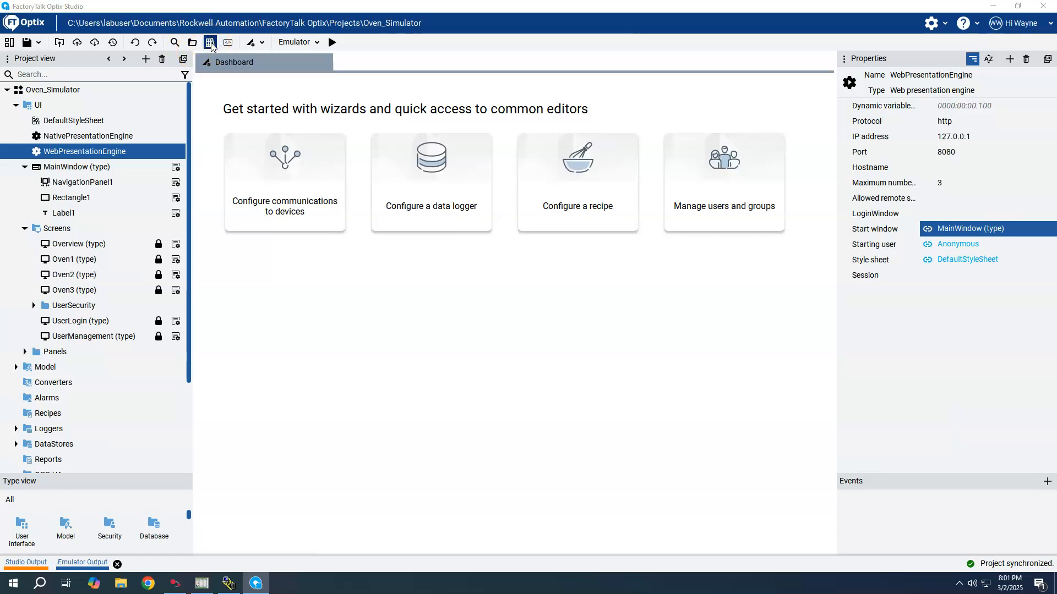
click(209, 42)
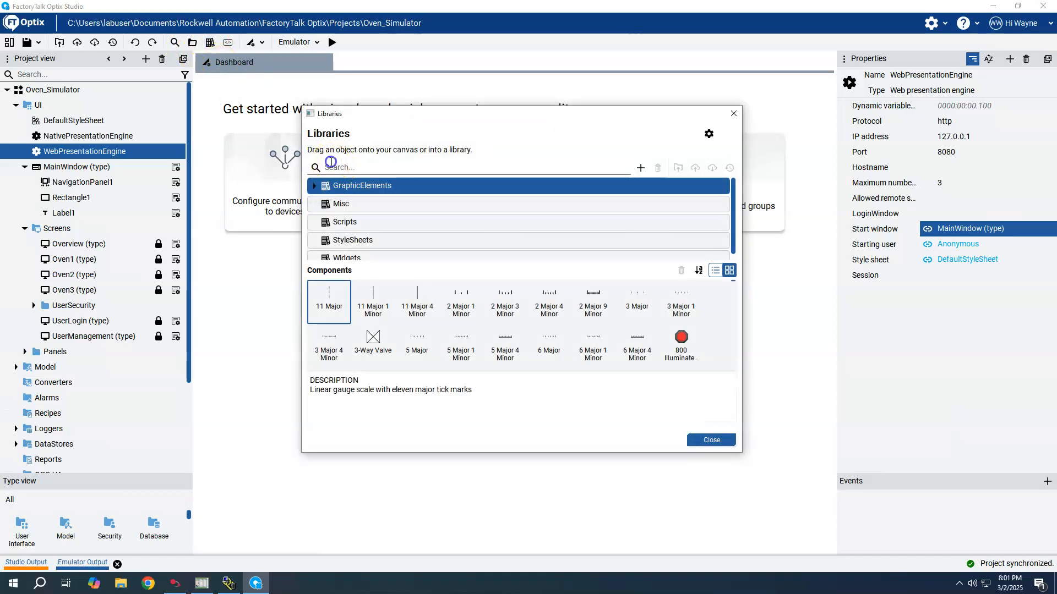
text(ld)
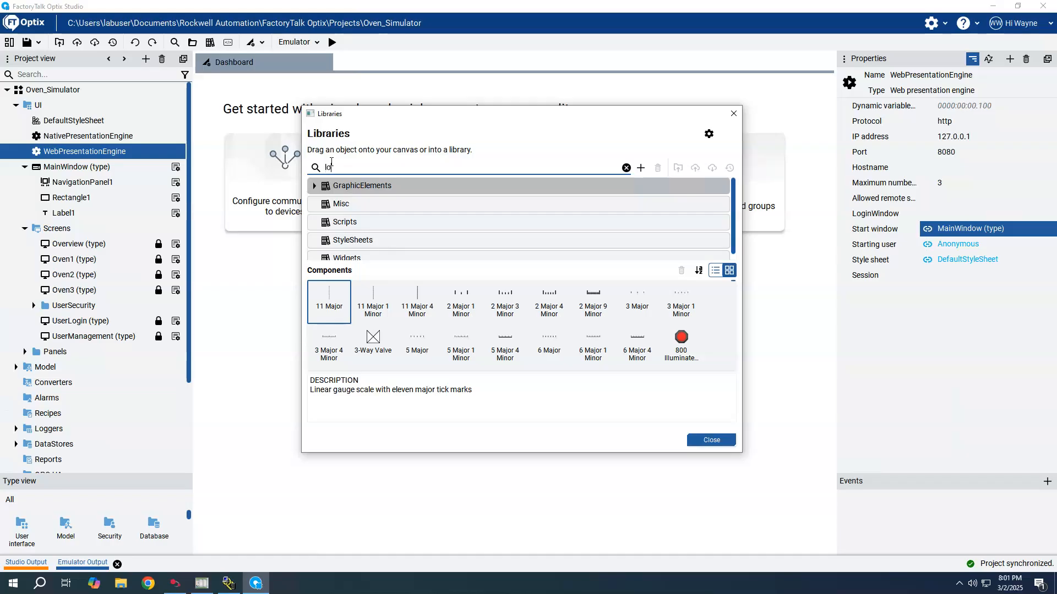
text(login)
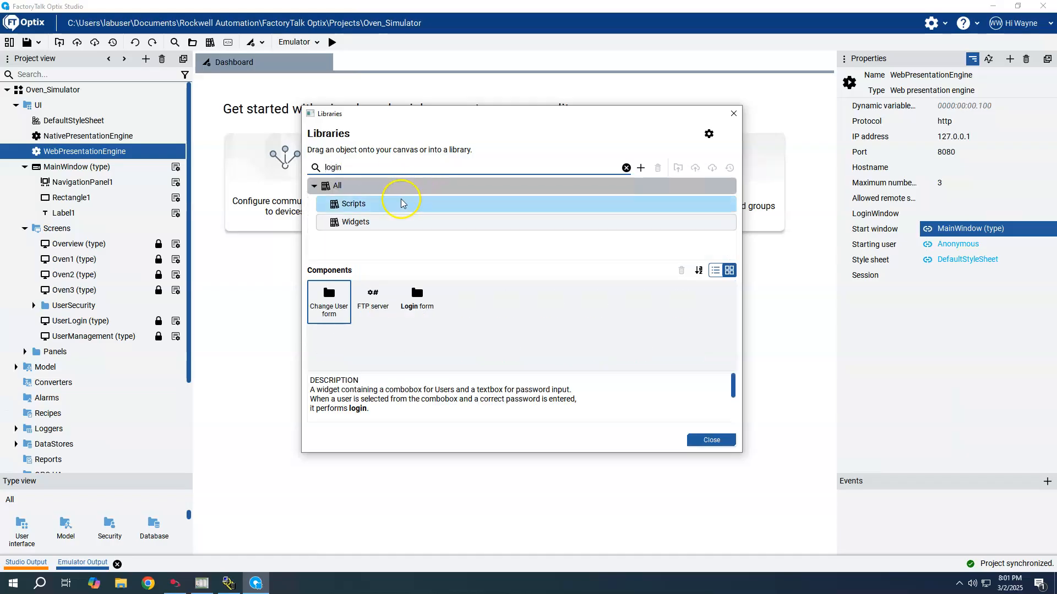
click(416, 299)
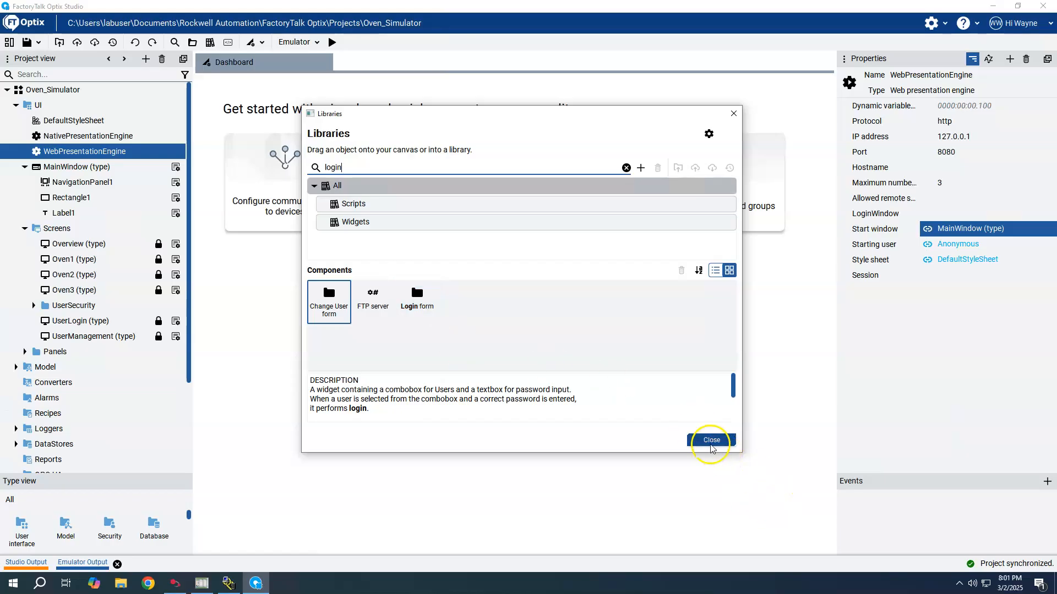
click(711, 440)
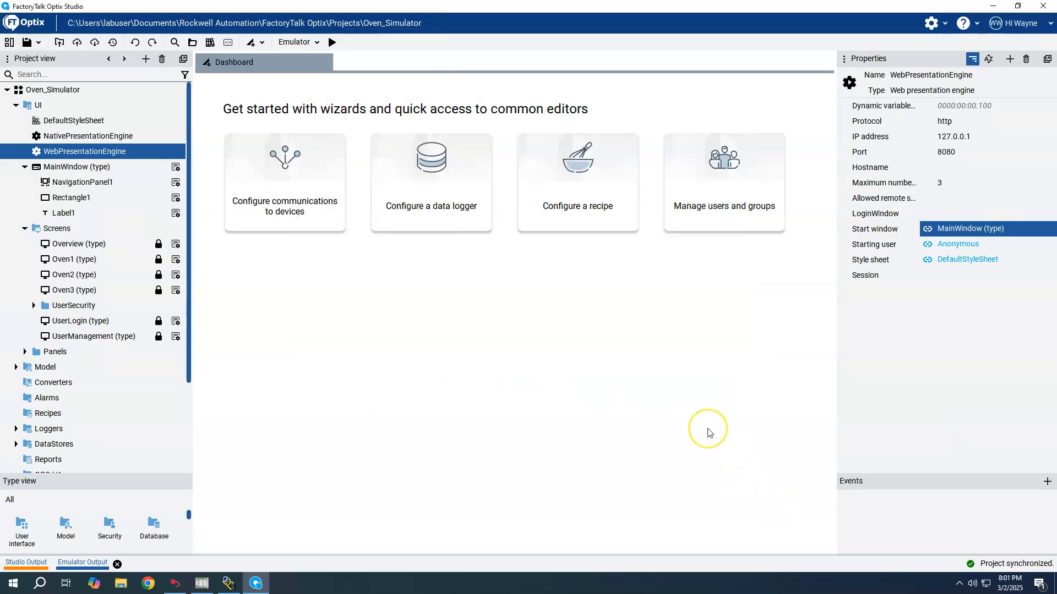
mouse_move(707, 431)
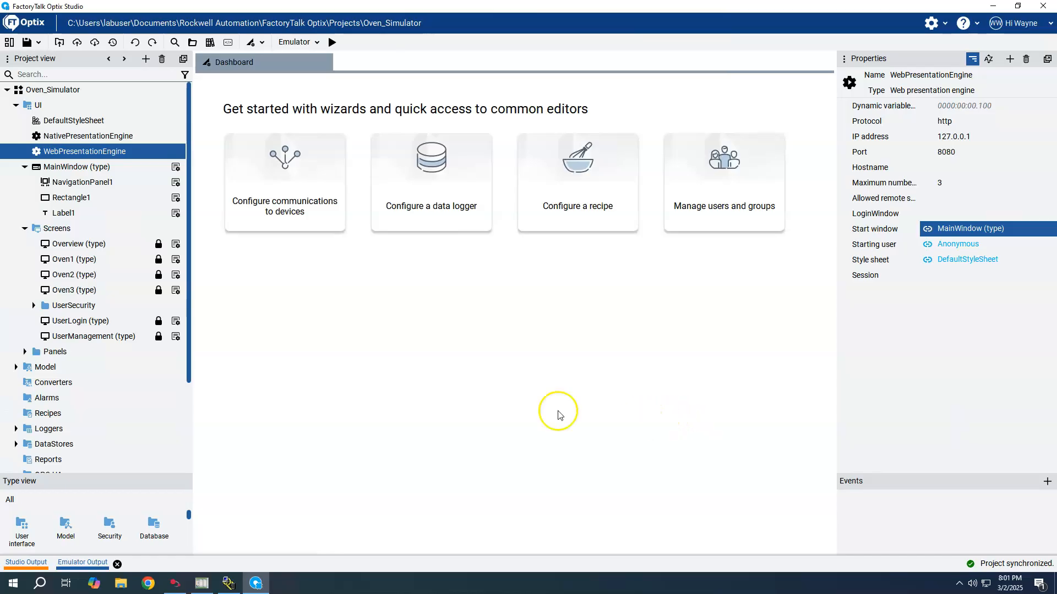
Step: Inspect NativePresentationEngine's LoginWindow property choices and leave it unassigned
click(87, 135)
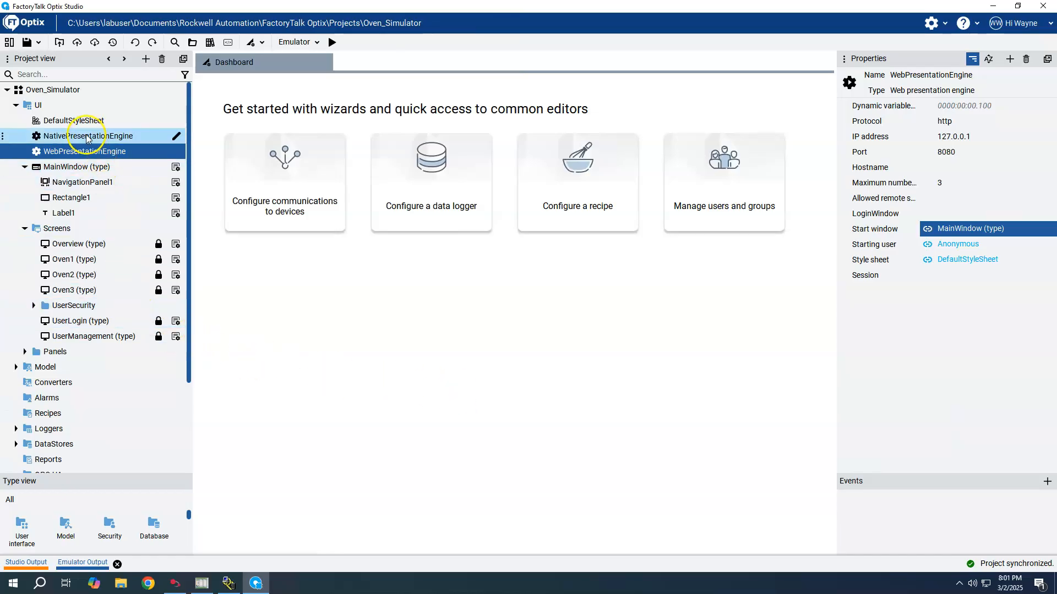
click(85, 135)
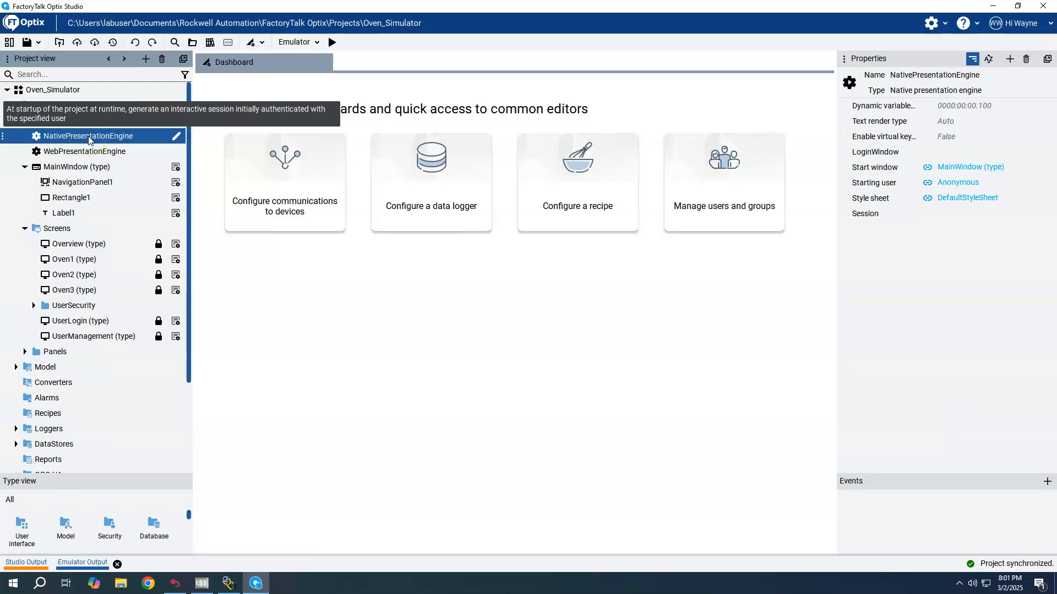
click(84, 151)
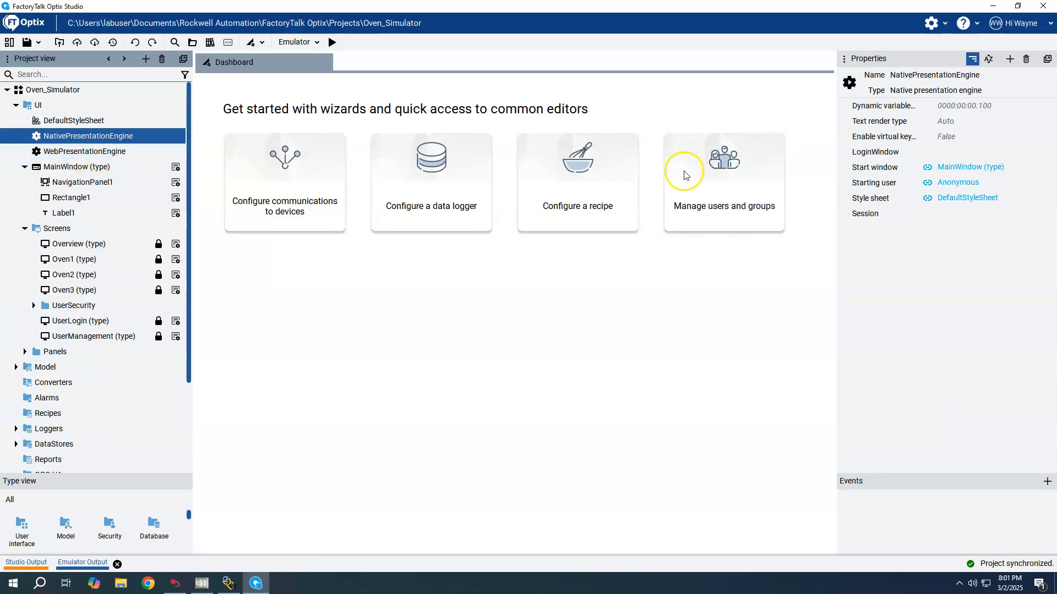
click(977, 152)
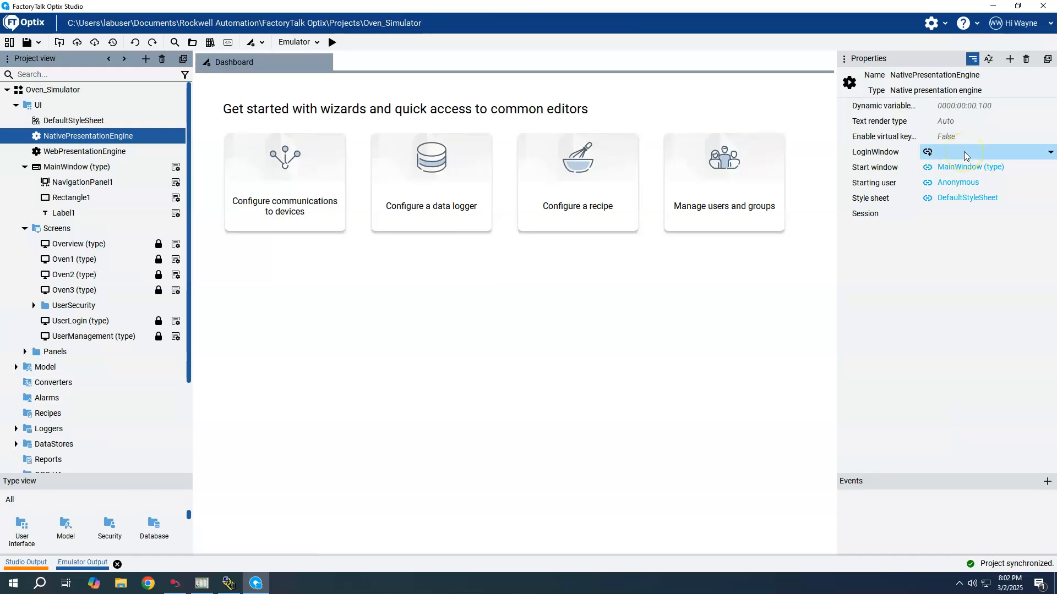
mouse_move(876, 168)
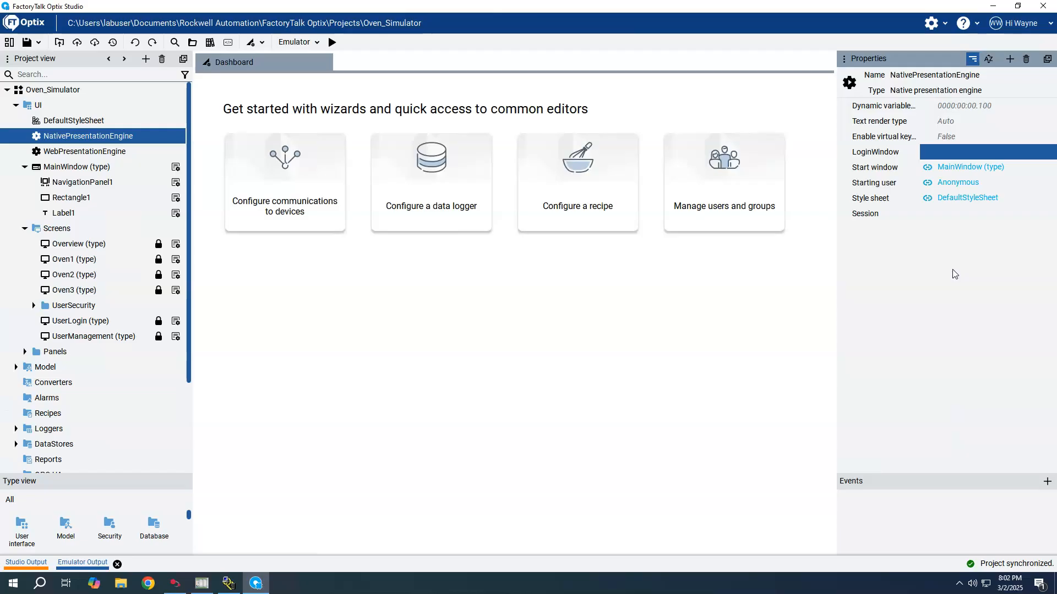
click(875, 152)
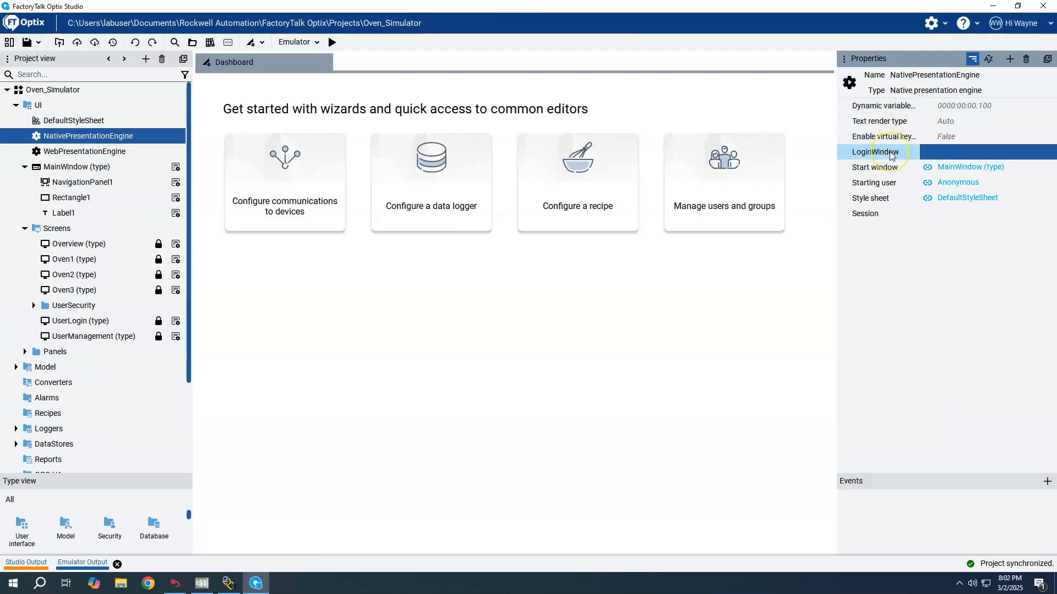
mouse_move(875, 152)
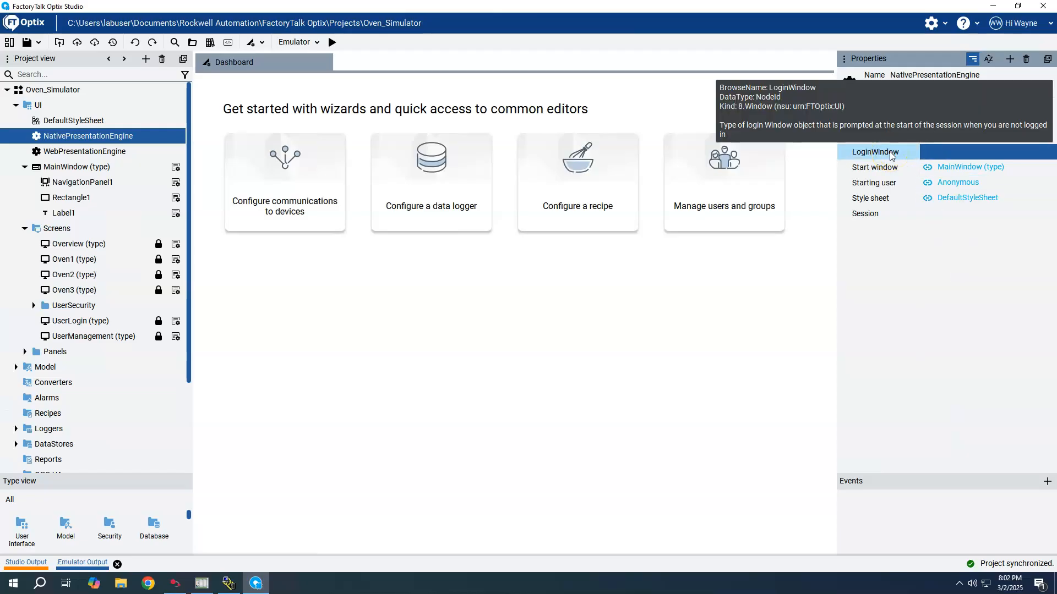
click(77, 167)
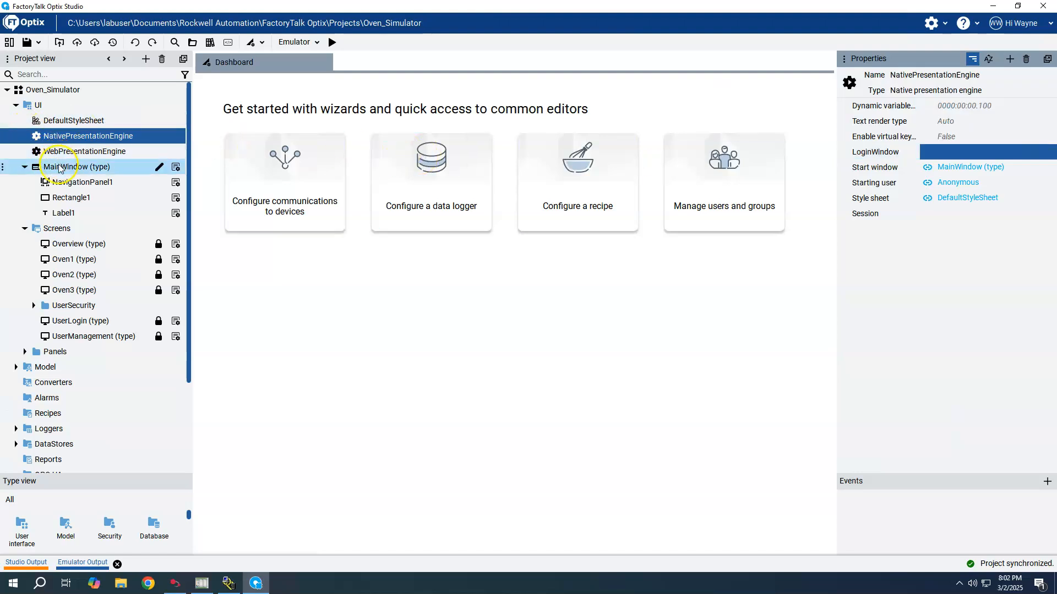
mouse_move(76, 166)
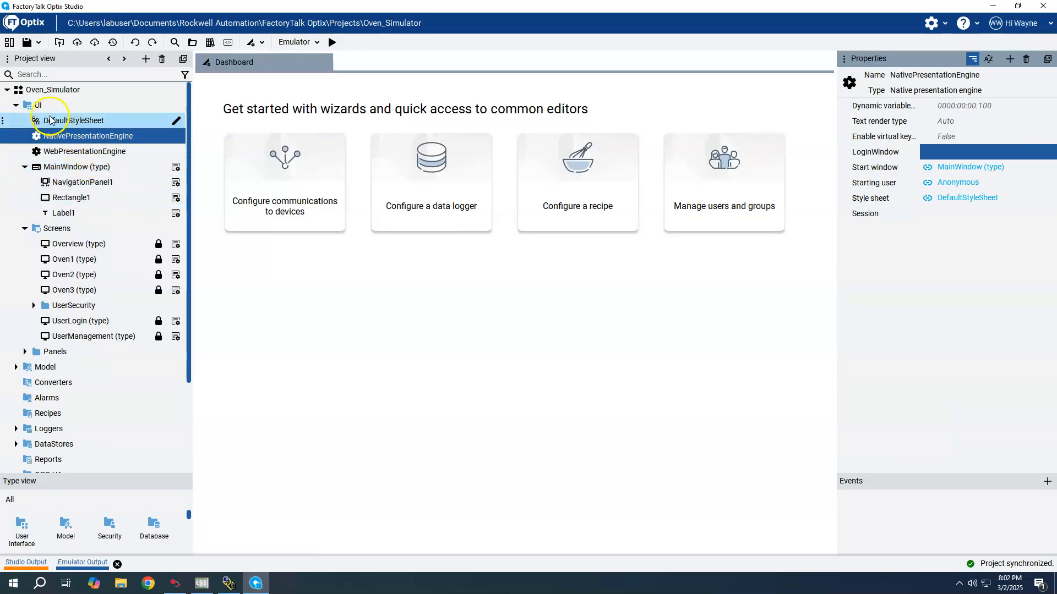
Step: Add a new window under the UI folder and rename it to LoginWindow
click(38, 105)
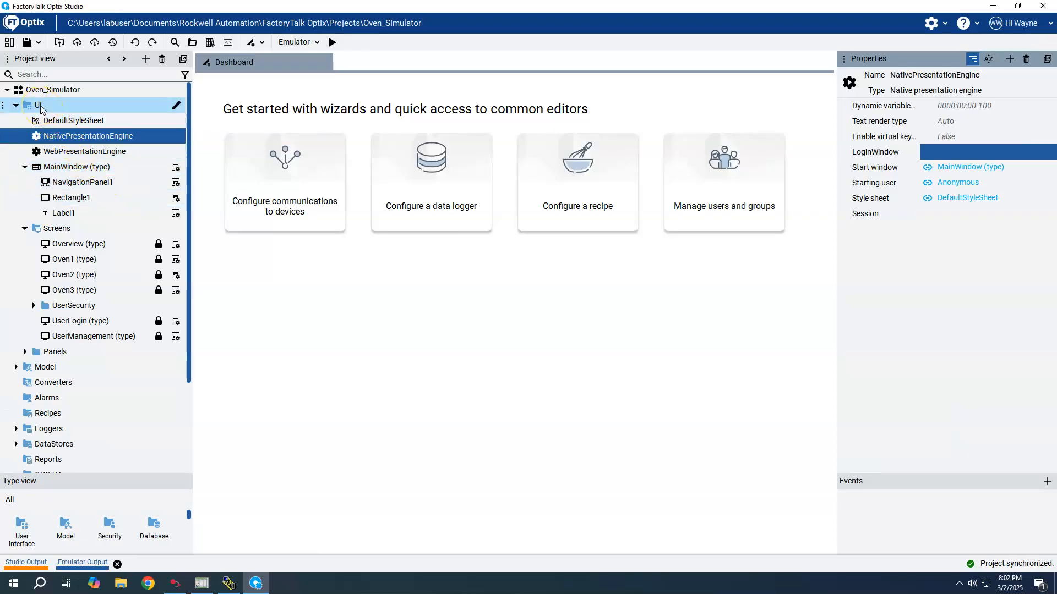
right_click(39, 105)
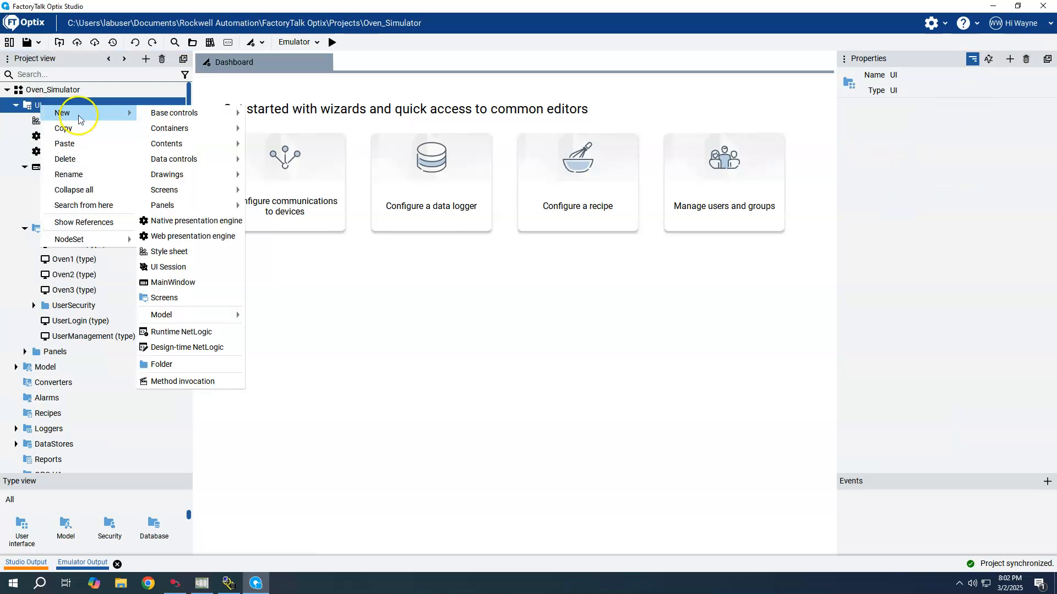
mouse_move(169, 128)
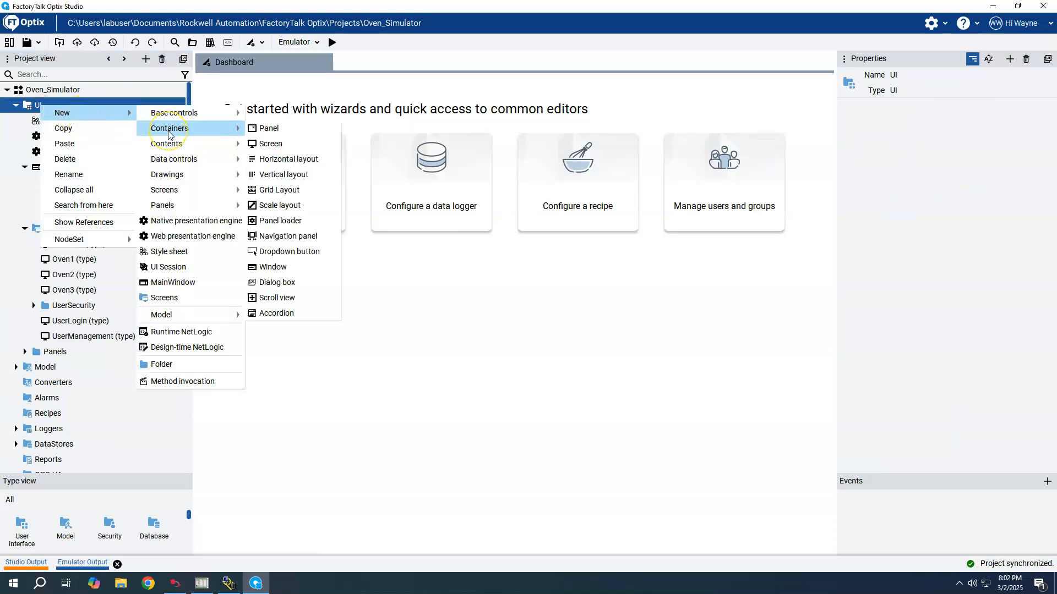
mouse_move(273, 266)
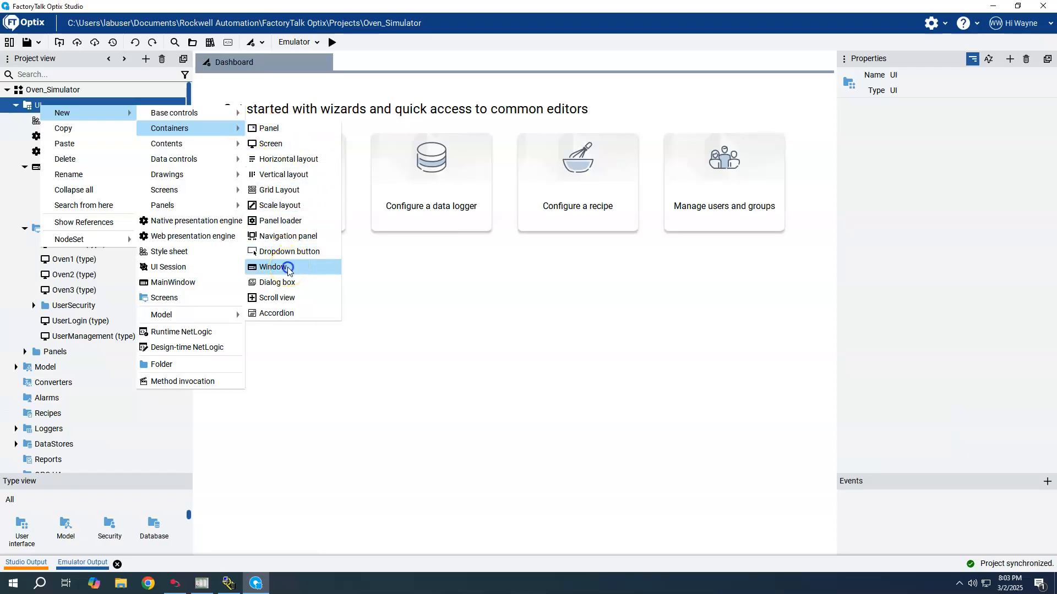
click(273, 267)
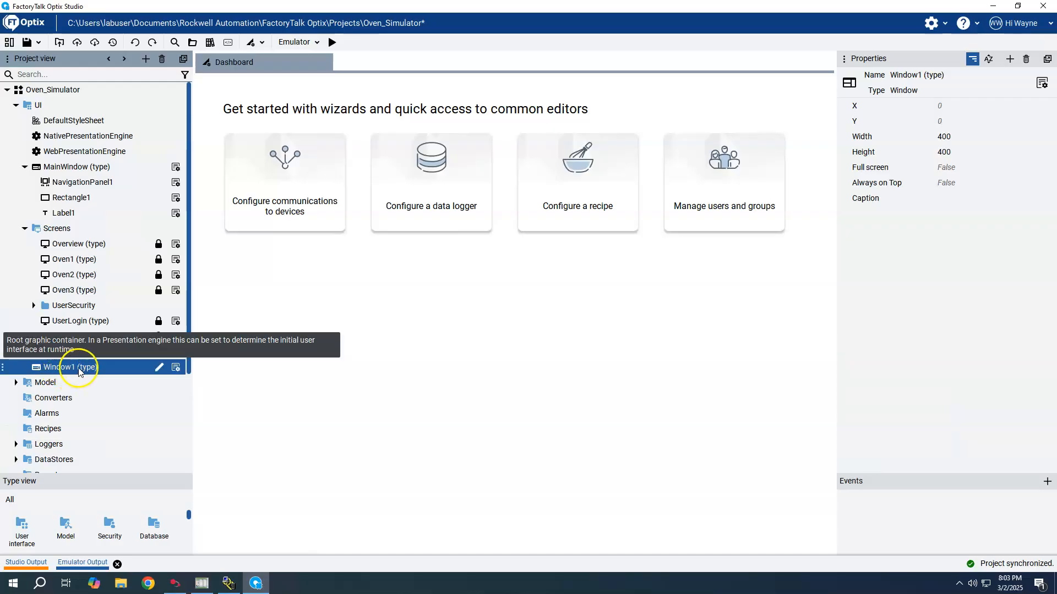
double_click(57, 366)
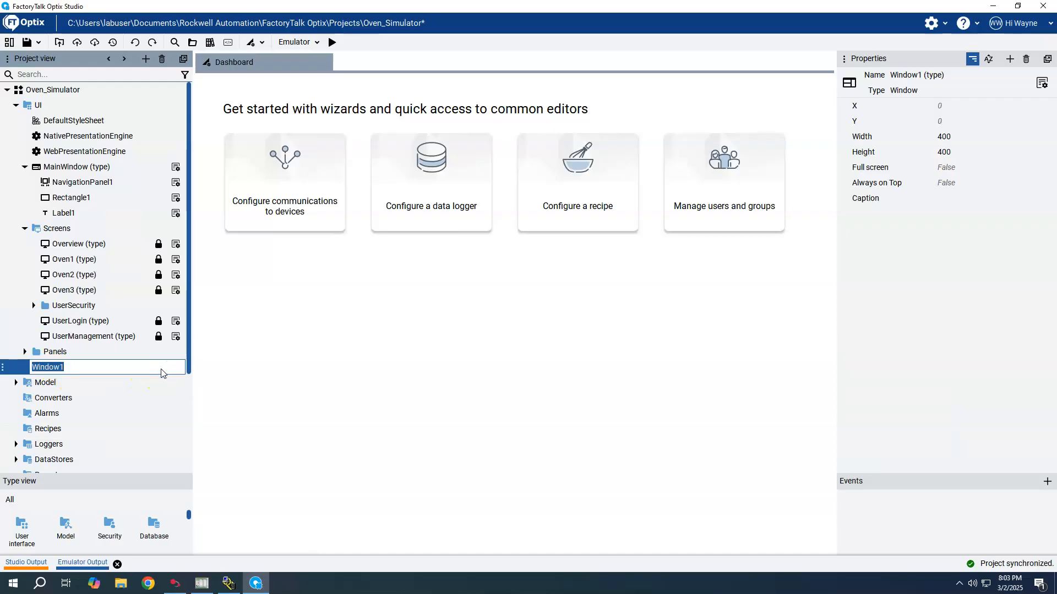
text(Login)
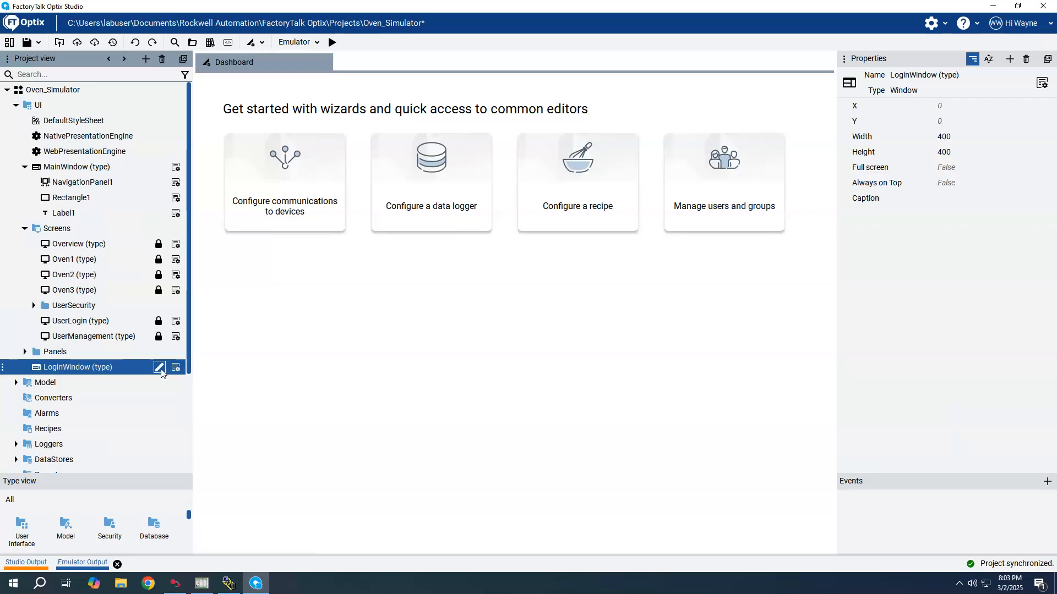
mouse_move(37, 367)
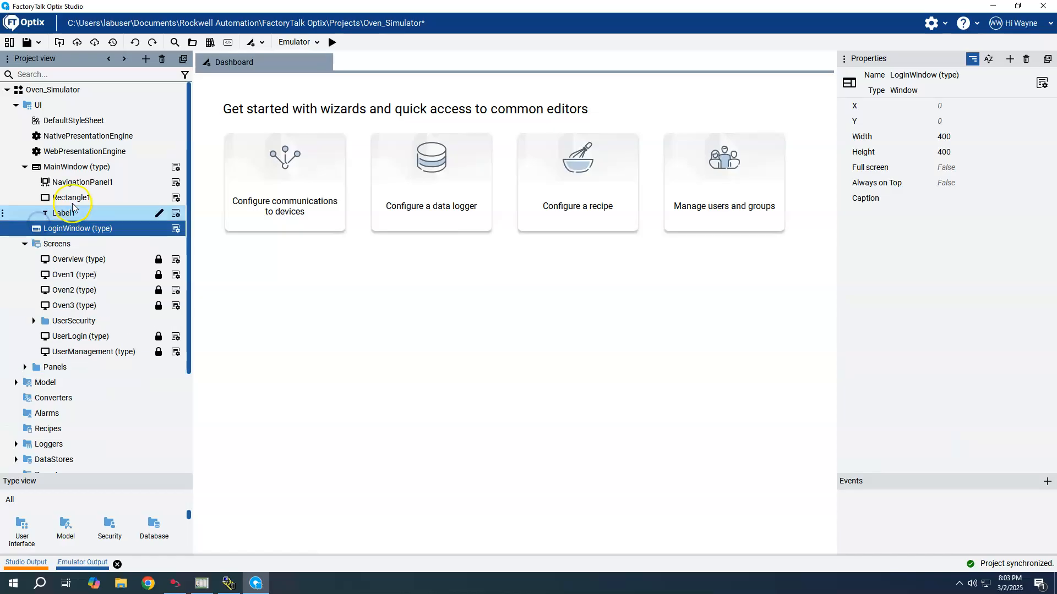
Step: Check MainWindow's width and height in its properties
click(83, 181)
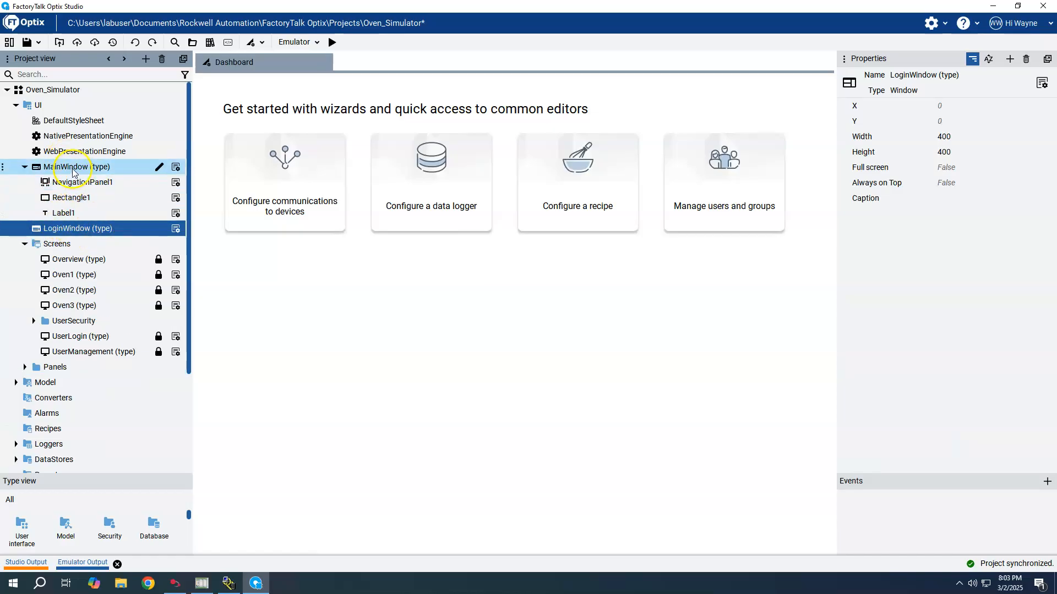
click(68, 167)
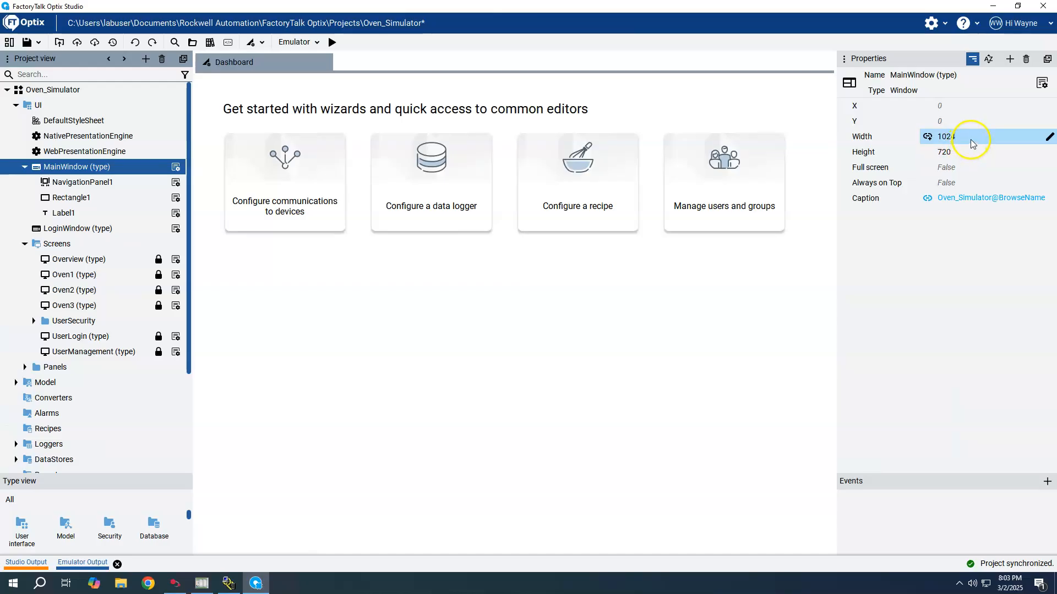
click(970, 152)
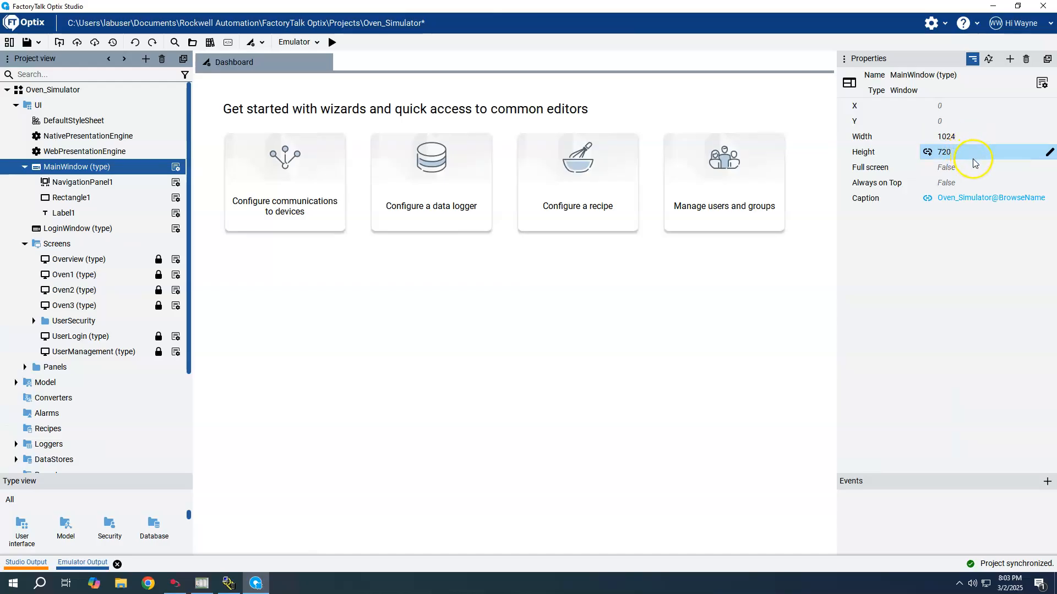
click(63, 212)
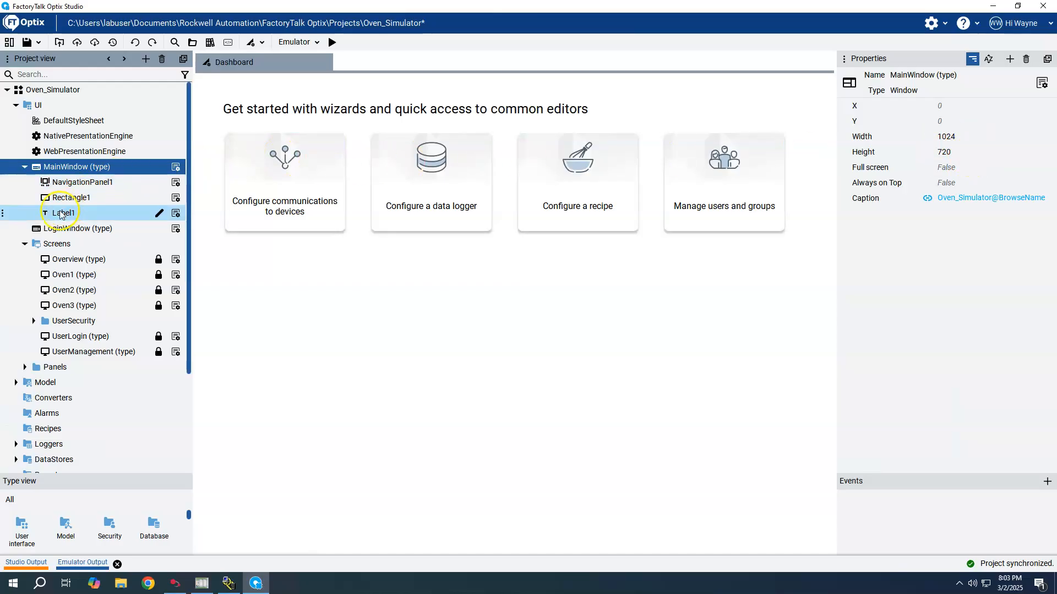
Step: Set LoginWindow's Width to 1024 and Height to 720
click(77, 229)
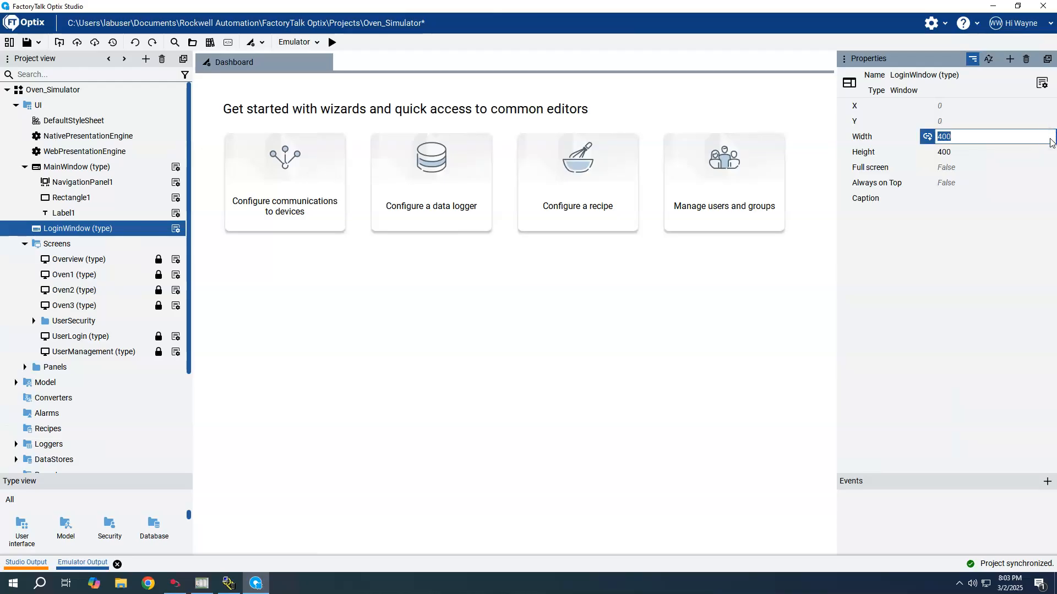
text(1024)
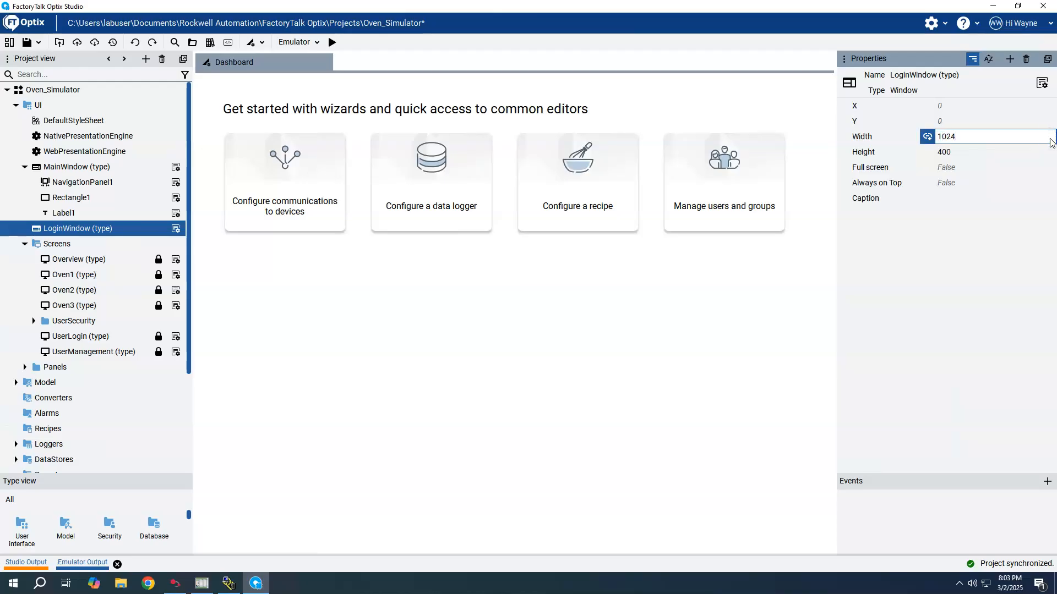
click(984, 152)
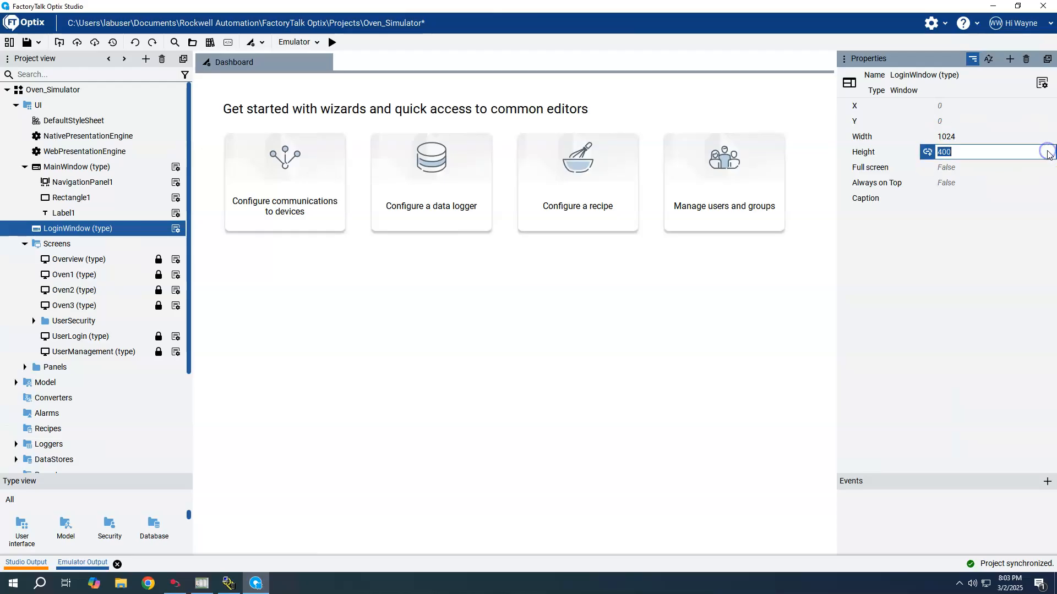
text(720)
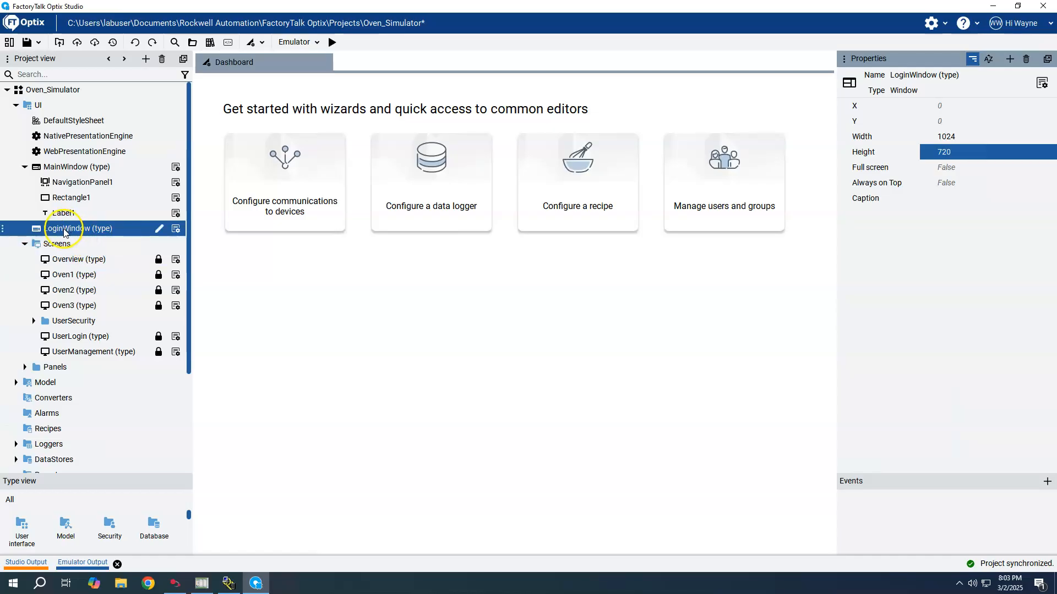
Step: Bring LoginWindow up in its own editor tab with its empty 1024 by 720 canvas
double_click(77, 229)
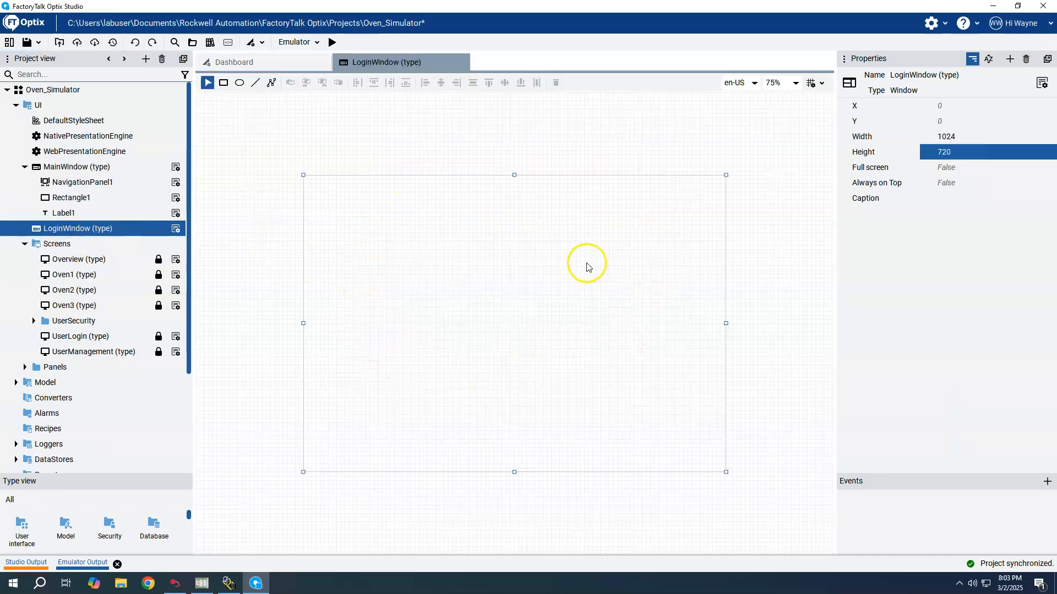
mouse_move(564, 262)
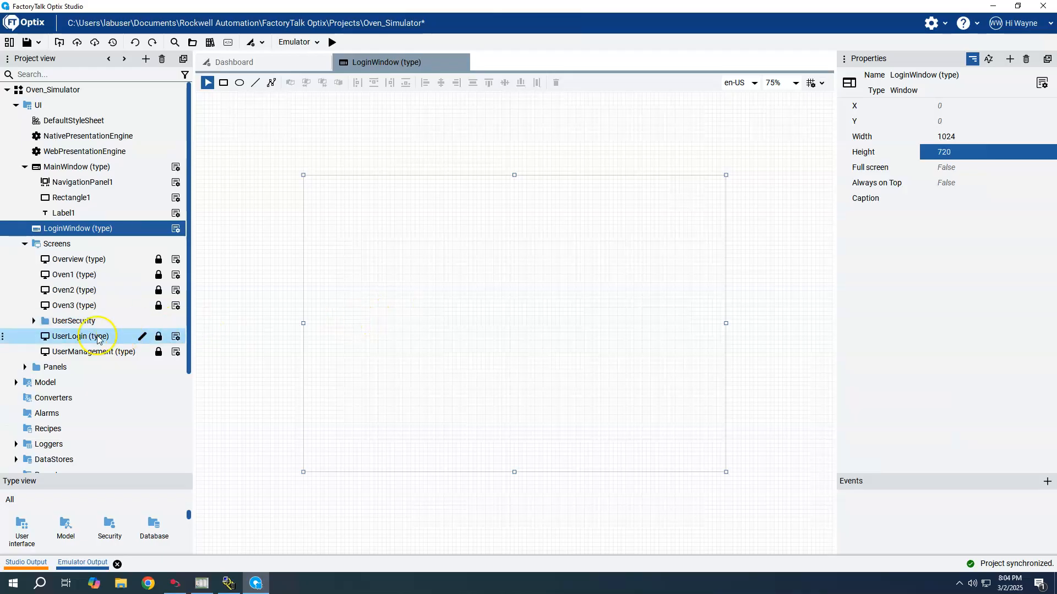
mouse_move(67, 337)
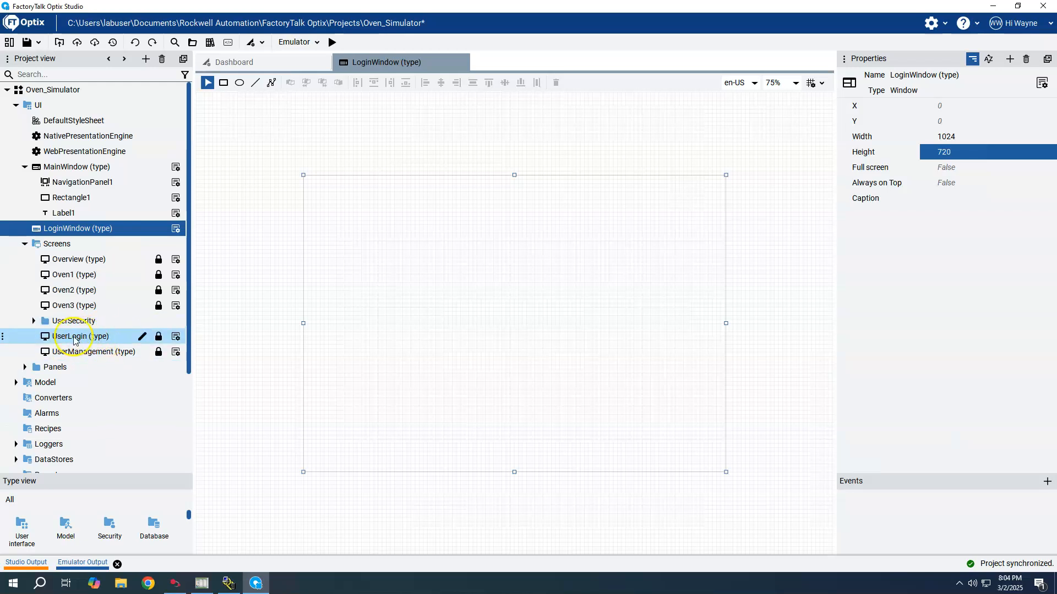
mouse_move(100, 342)
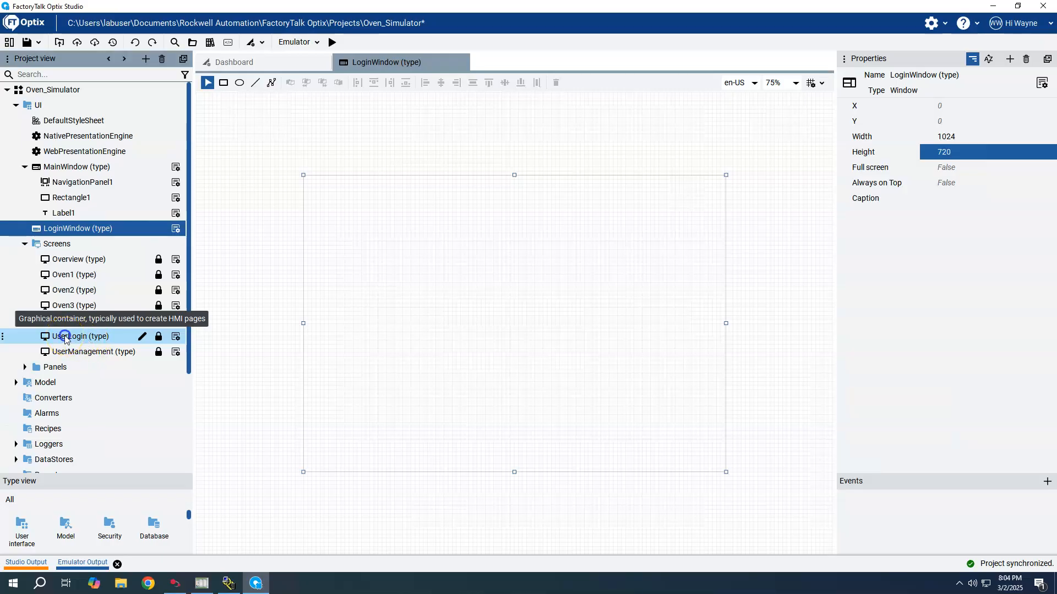
Step: Copy LoginForm1 from the UserLogin screen and switch back to the LoginWindow canvas
double_click(80, 337)
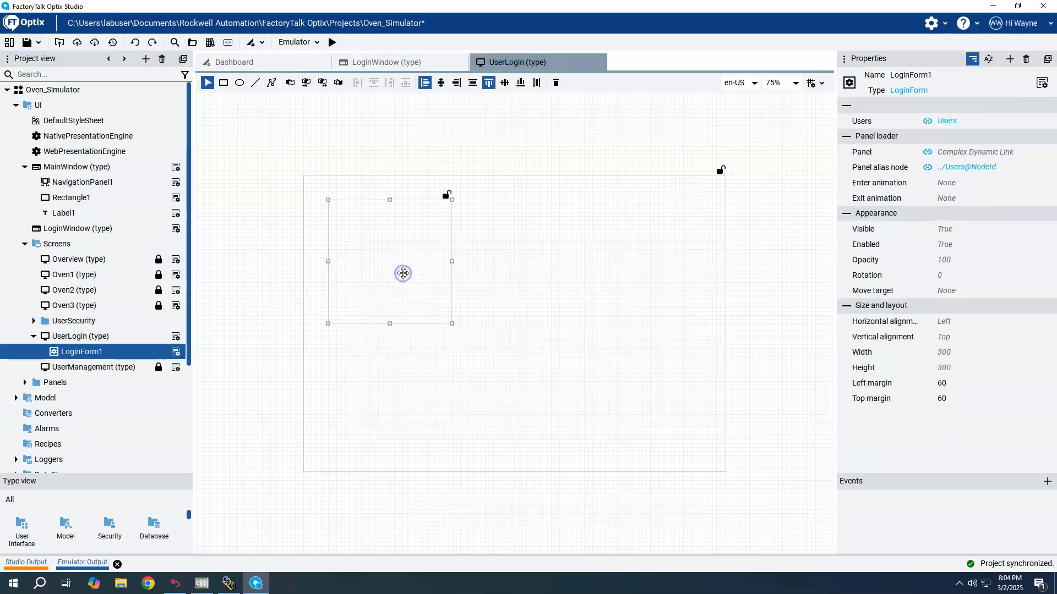
right_click(403, 273)
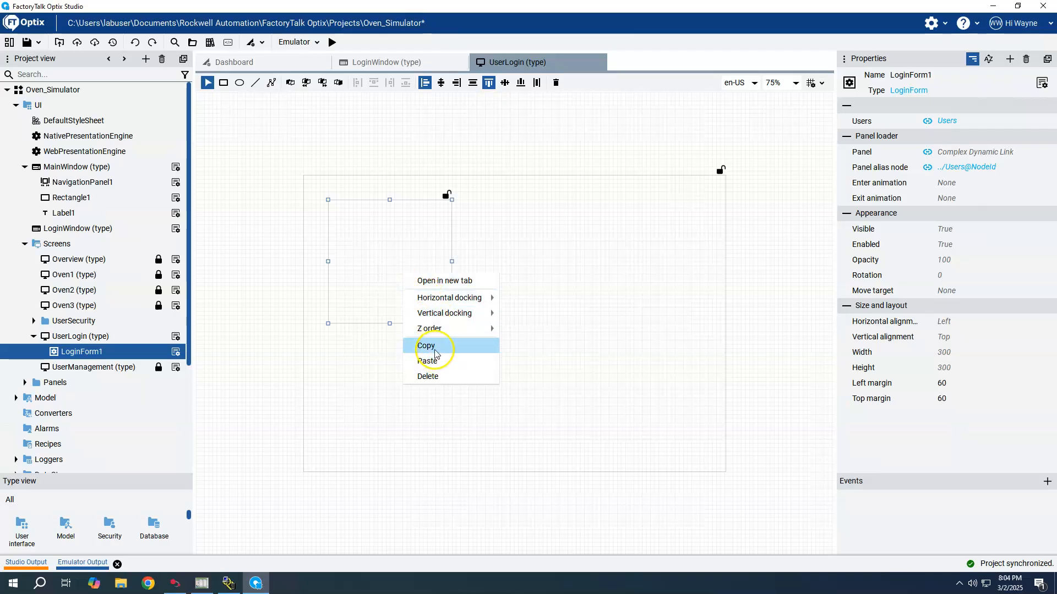
click(426, 345)
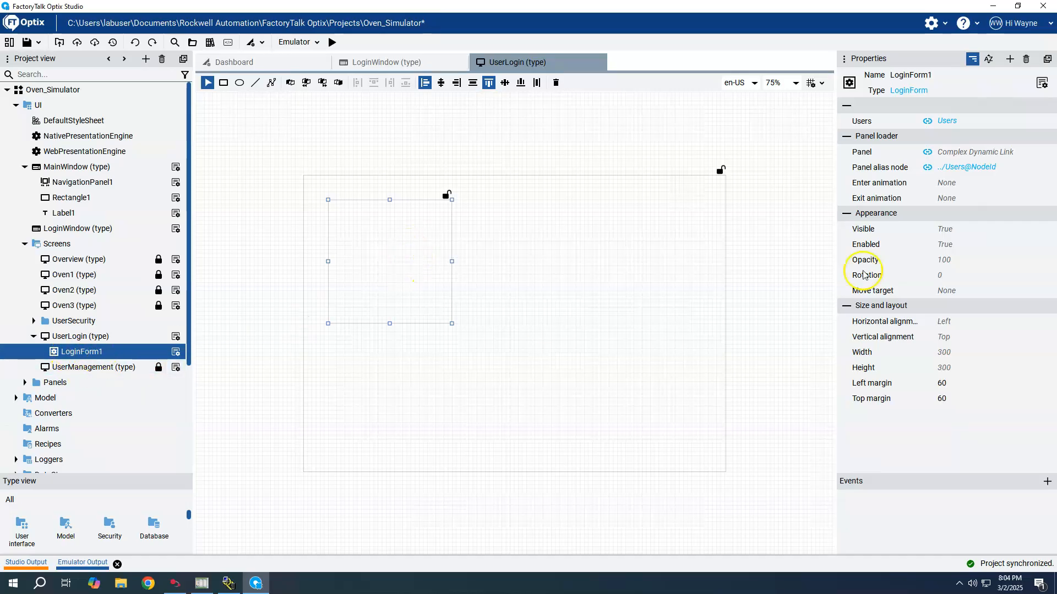
click(964, 121)
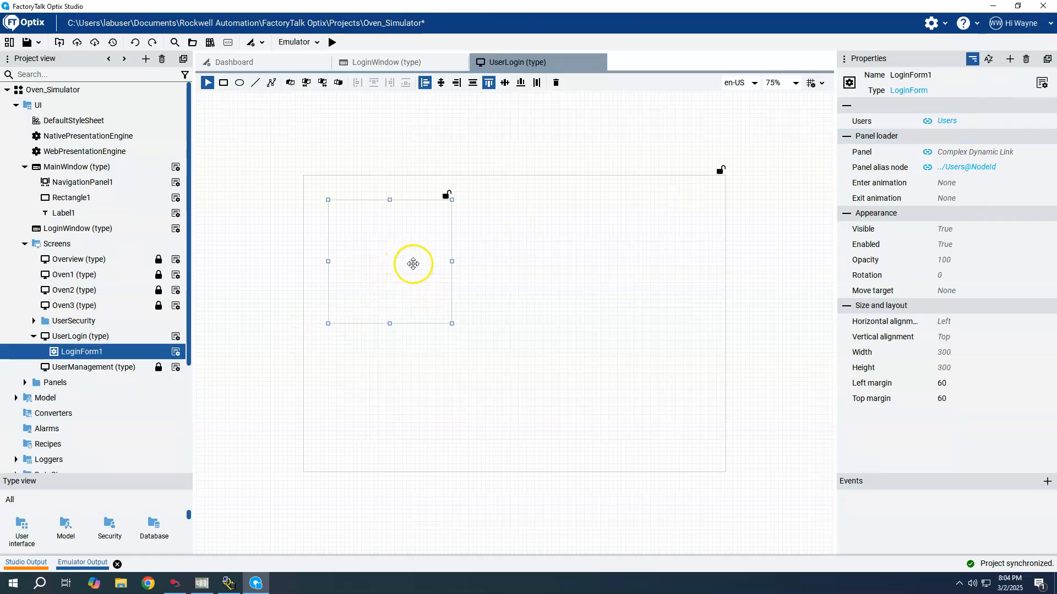
mouse_move(330, 96)
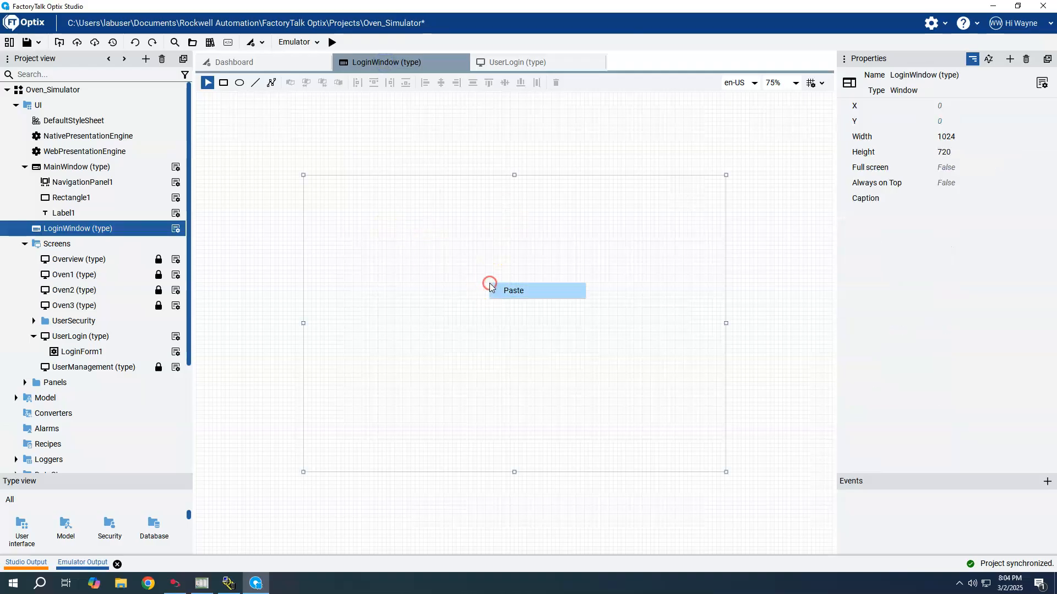
Step: Paste the login form as LoginForm2 into LoginWindow and move it to margins 370 and 170
click(514, 291)
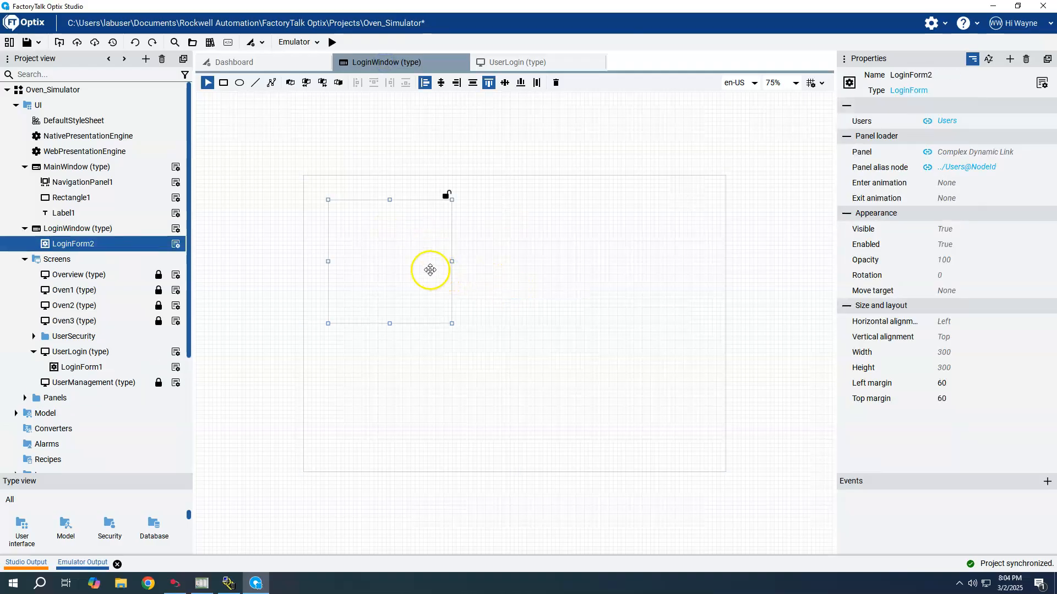
drag(430, 270, 544, 305)
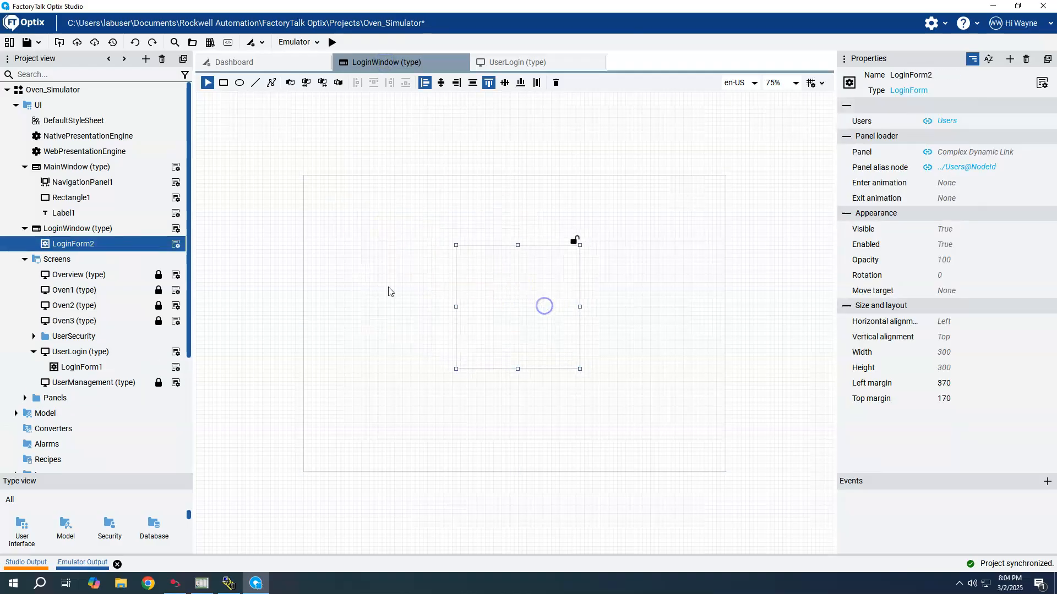
mouse_move(72, 244)
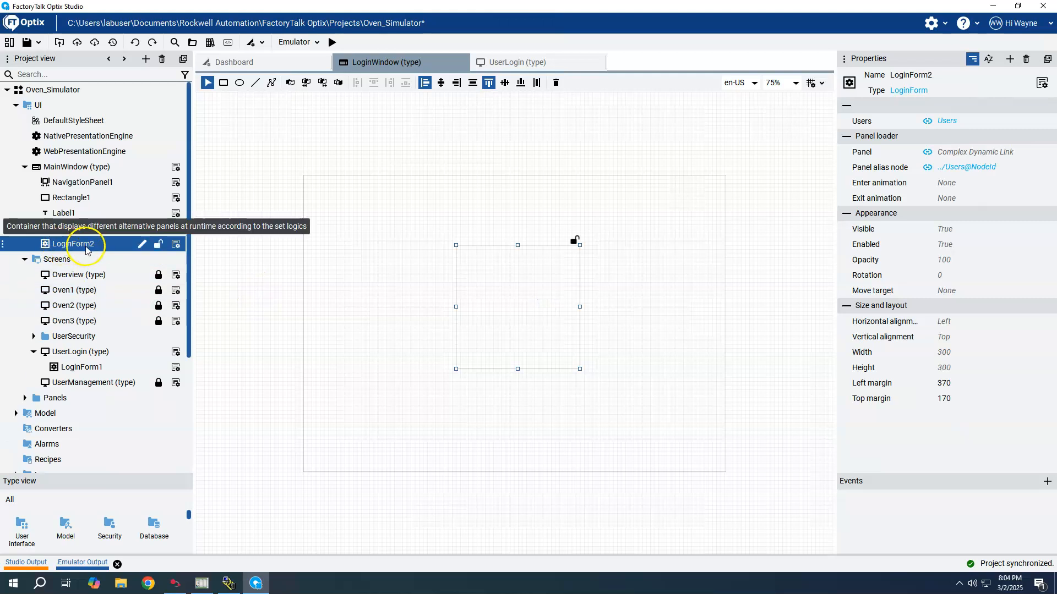
click(949, 121)
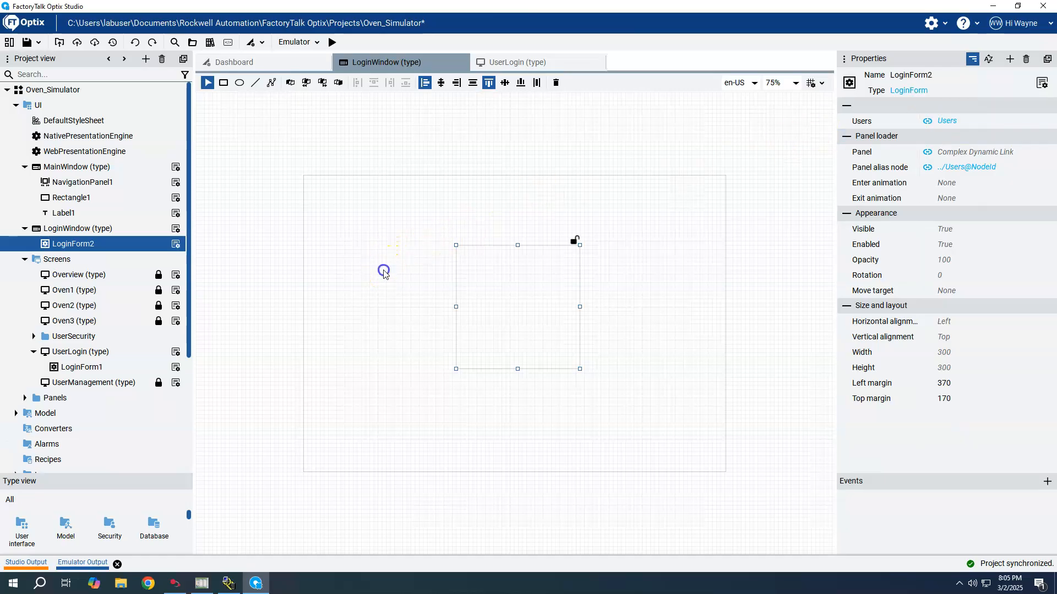
click(78, 229)
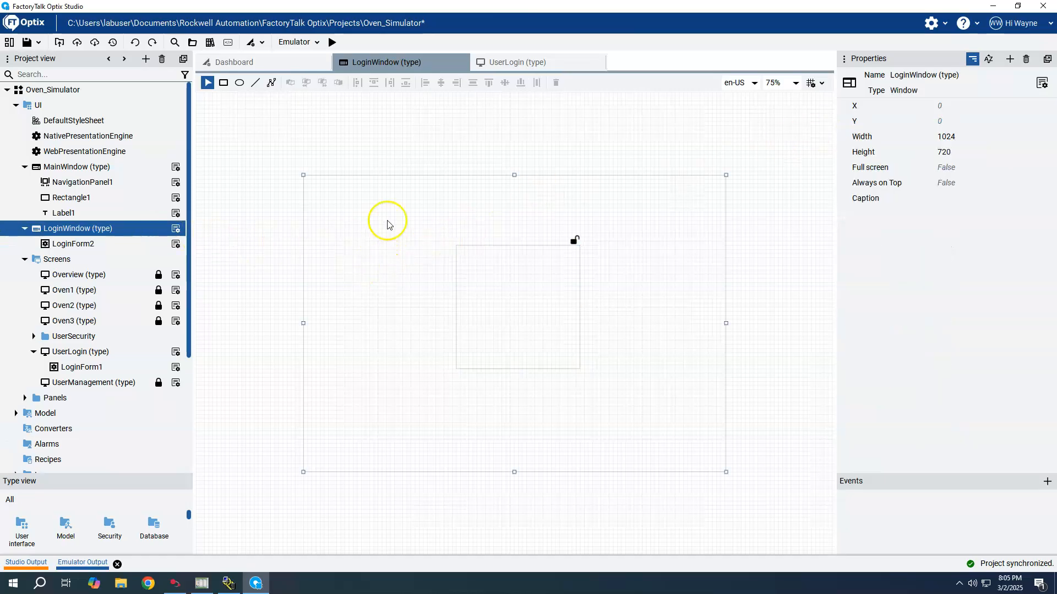
mouse_move(492, 241)
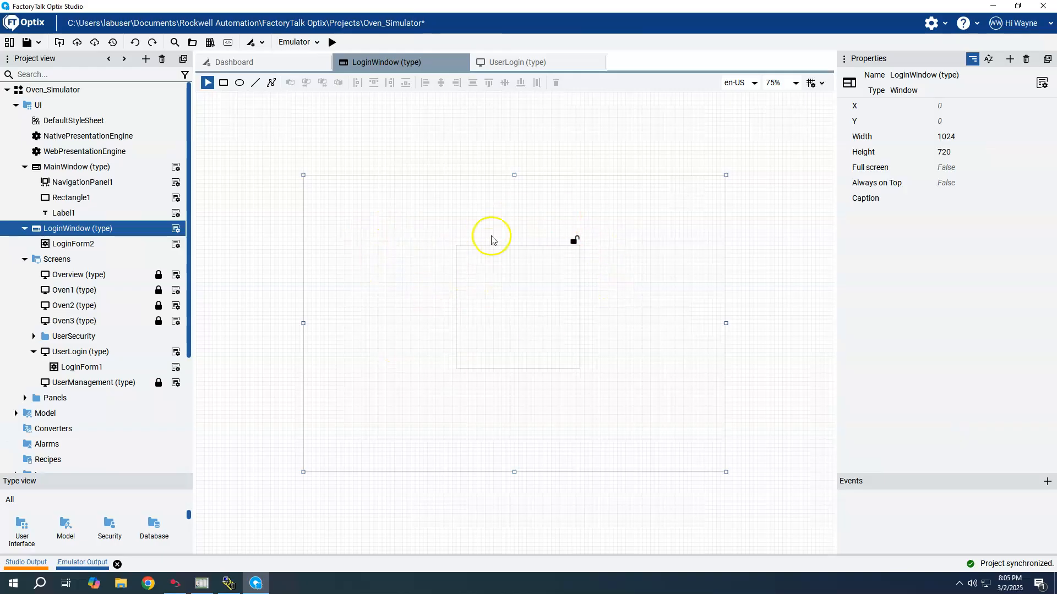
mouse_move(521, 289)
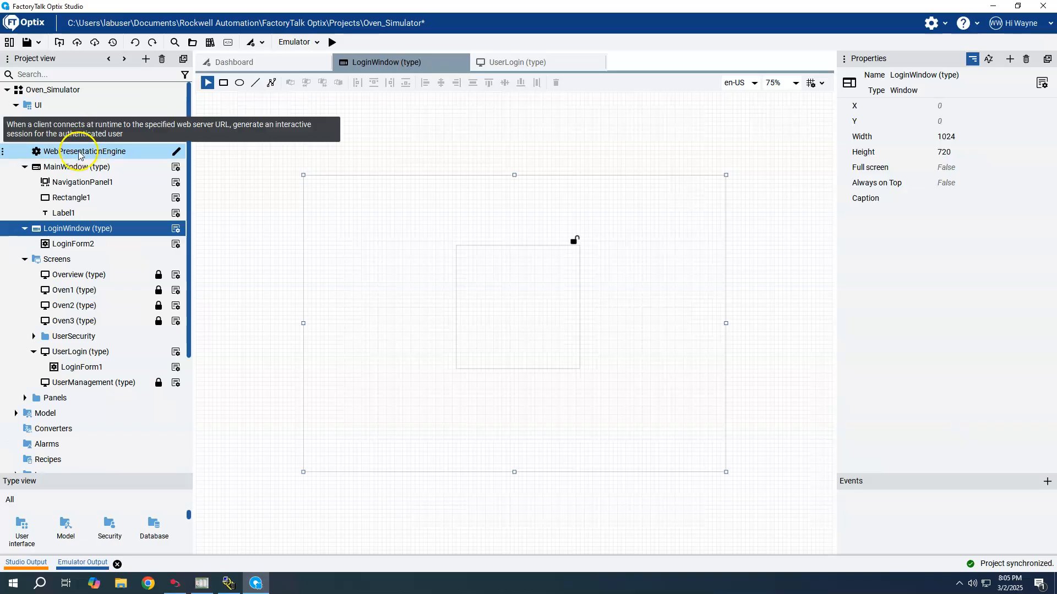
Step: Assign LoginWindow (type) as NativePresentationEngine's LoginWindow property
click(85, 135)
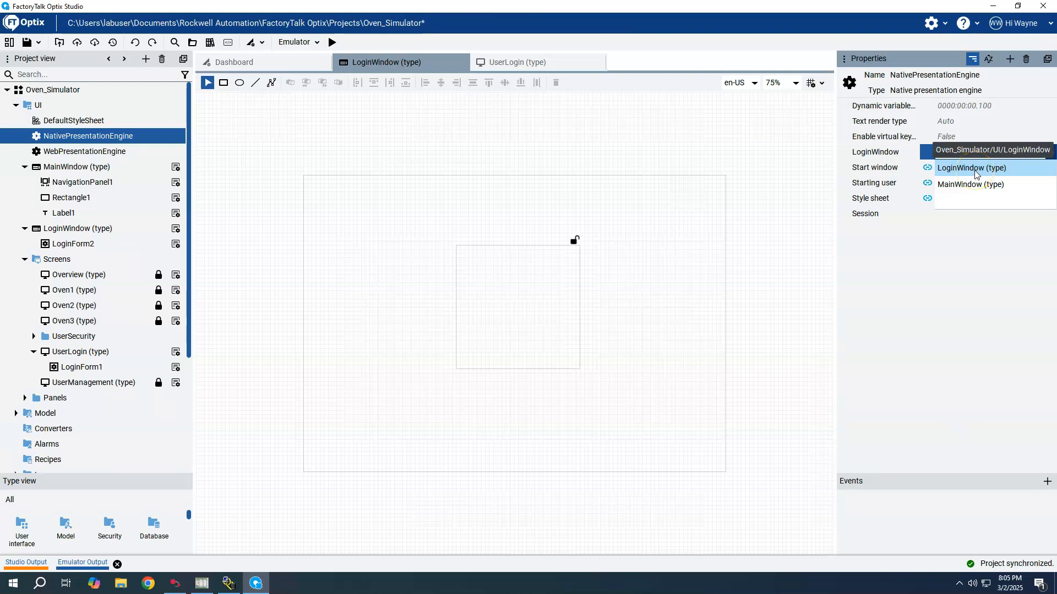
click(971, 152)
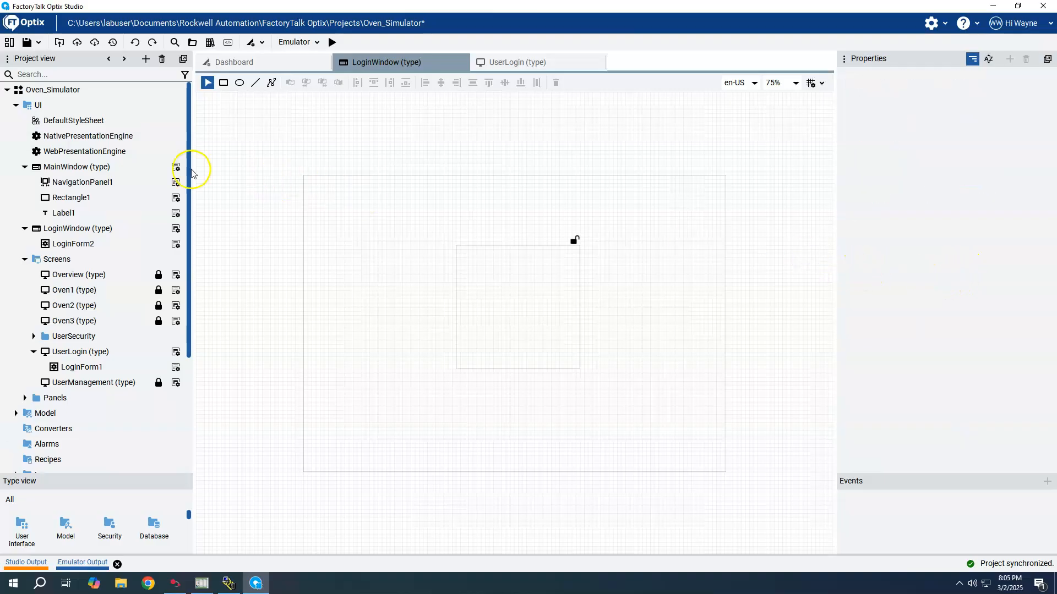
Step: Assign LoginWindow (type) as WebPresentationEngine's LoginWindow property
click(85, 150)
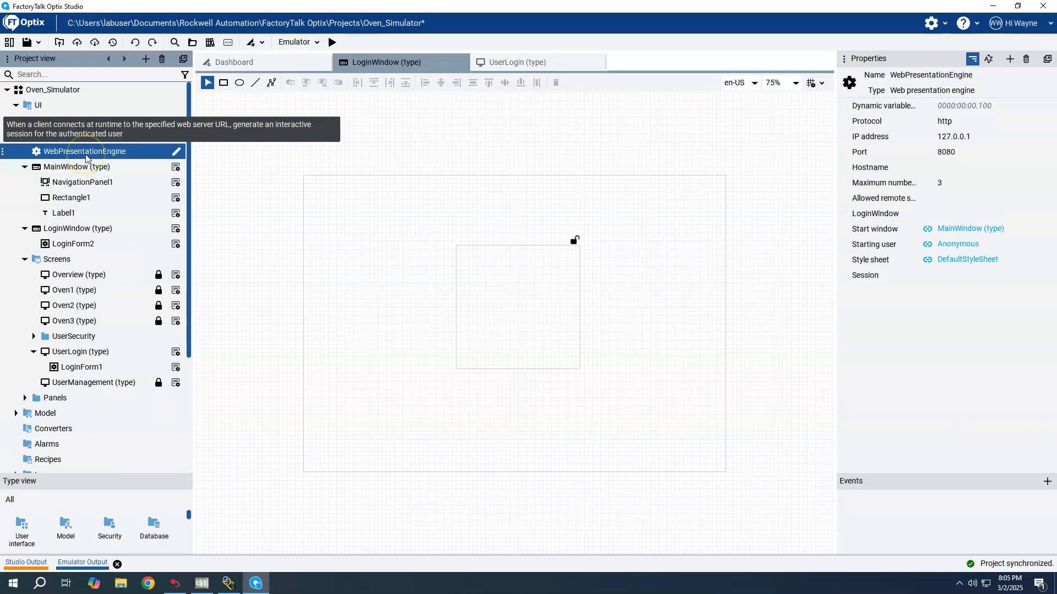
click(876, 213)
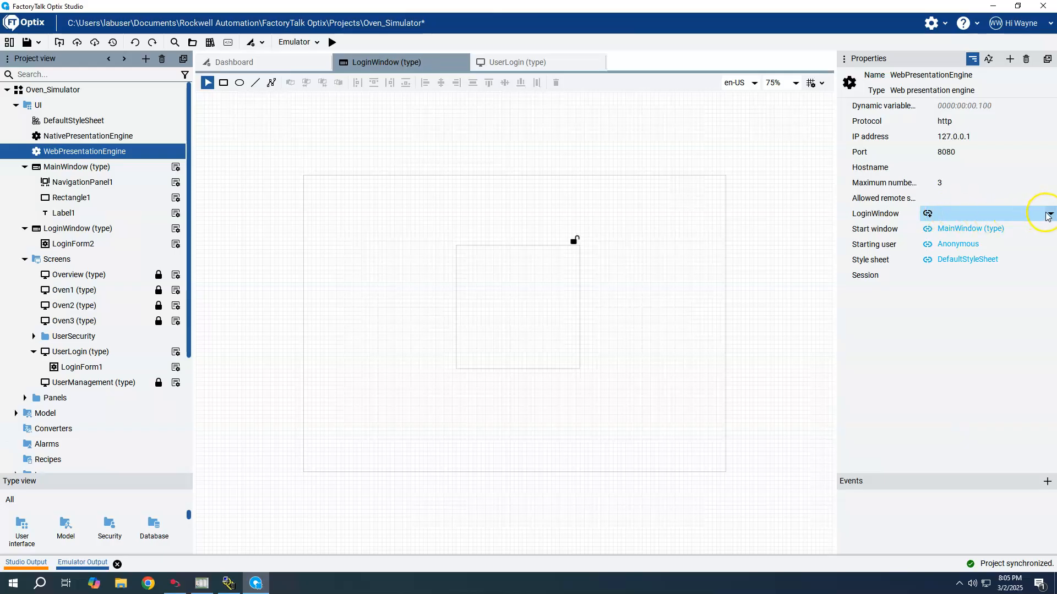
click(1046, 212)
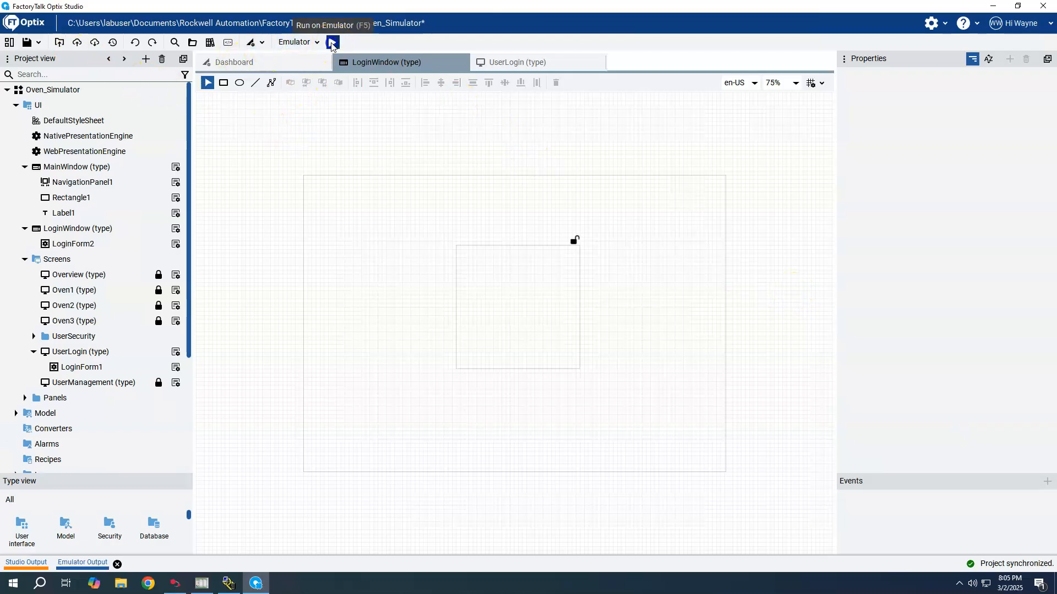
click(331, 42)
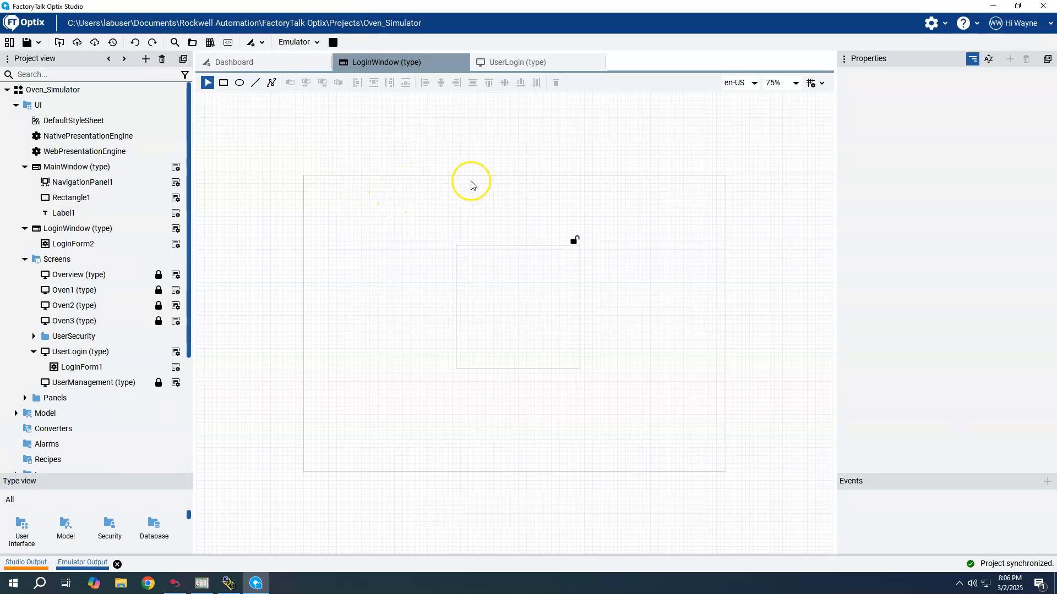
click(208, 82)
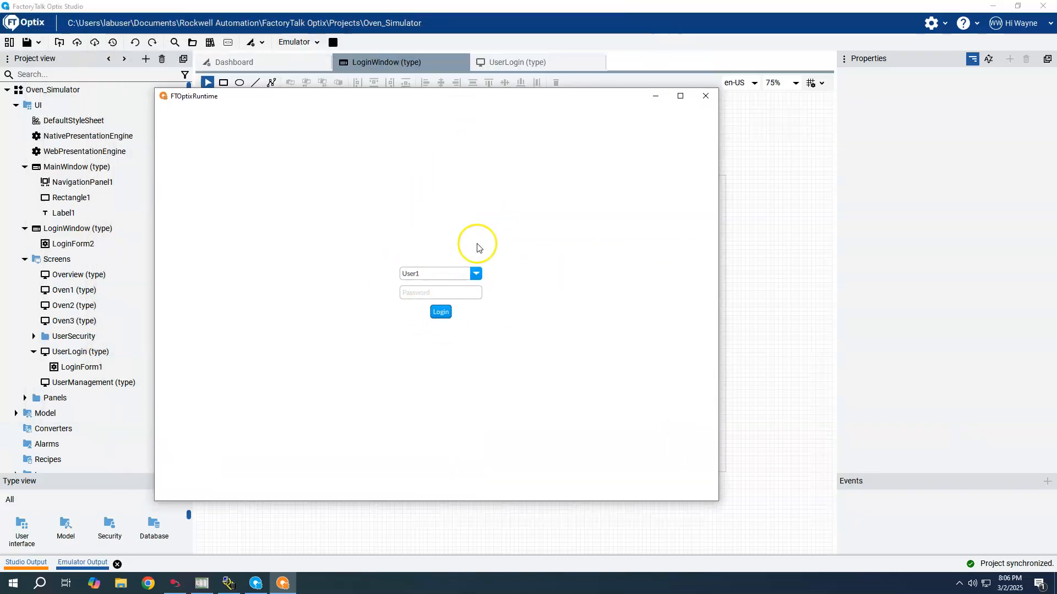
mouse_move(397, 236)
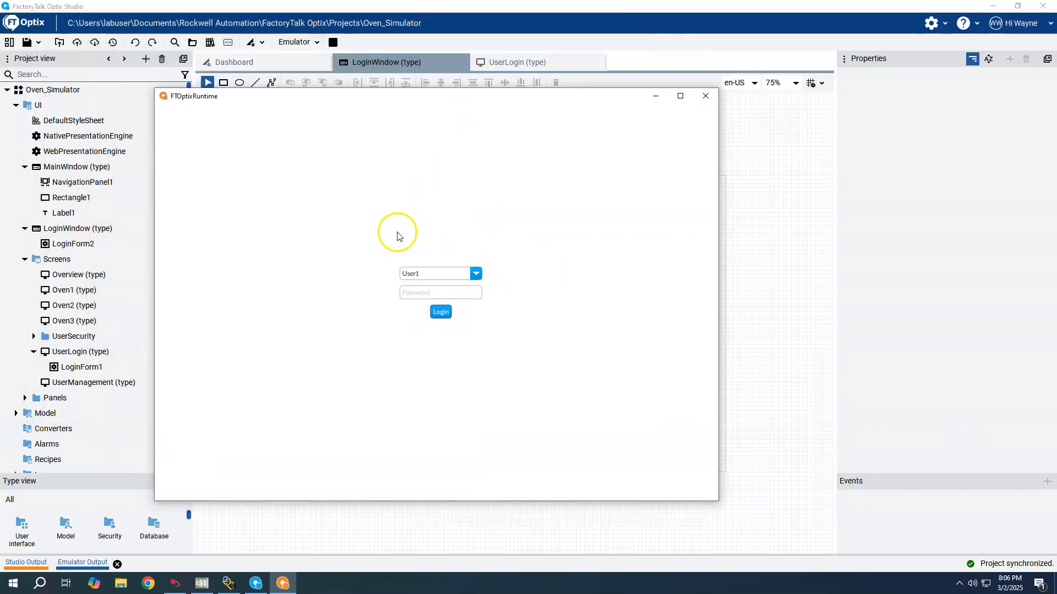
mouse_move(384, 375)
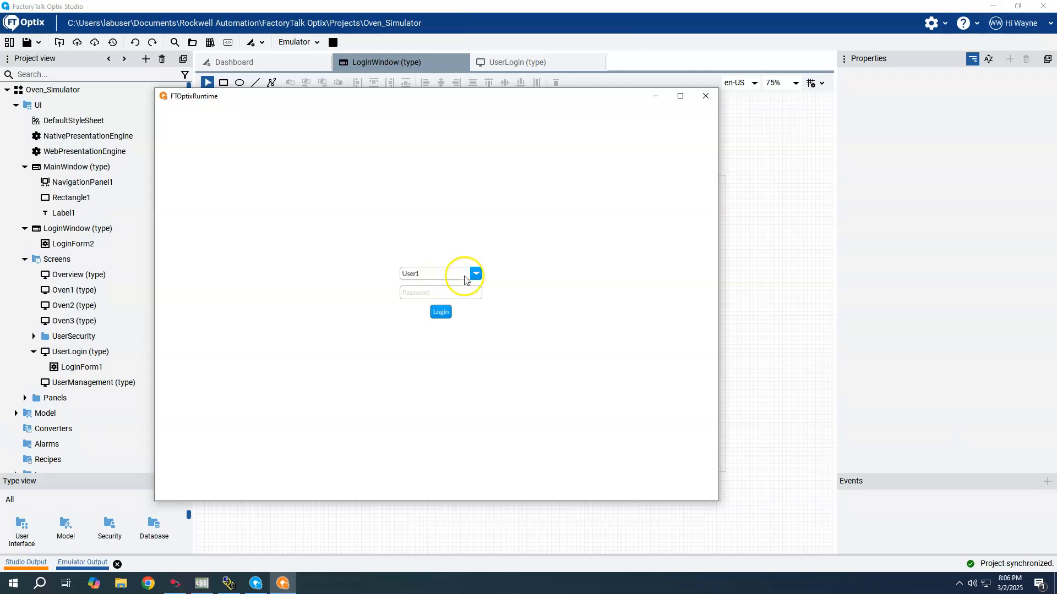
click(440, 291)
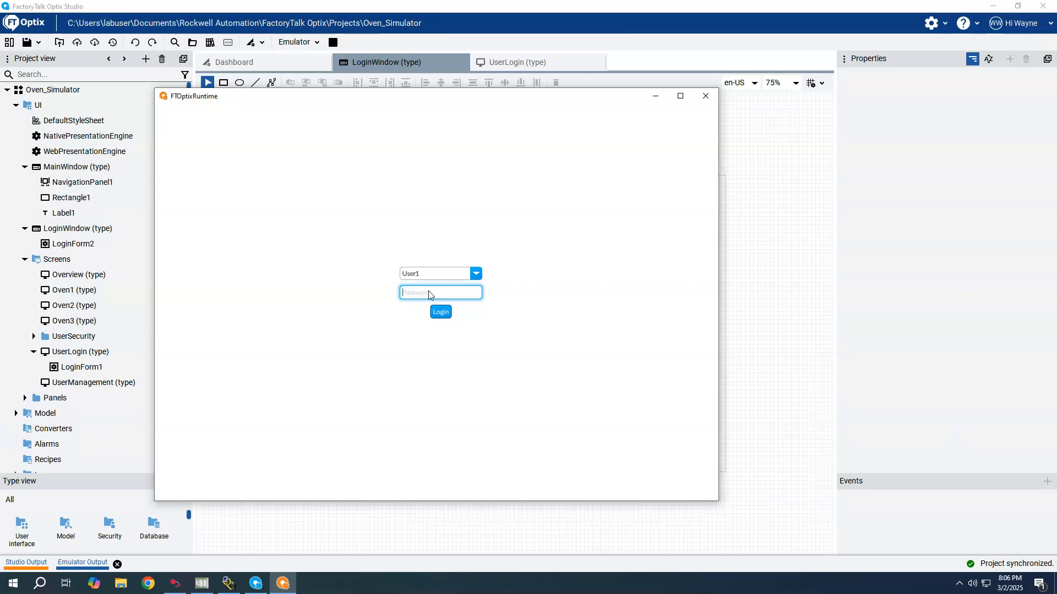
text(••)
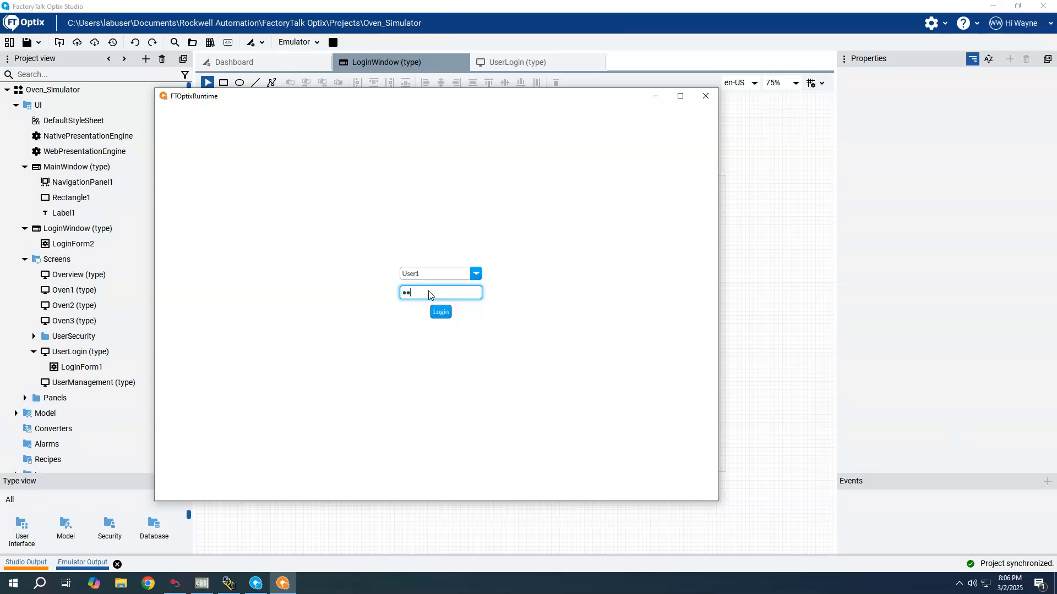
text(password)
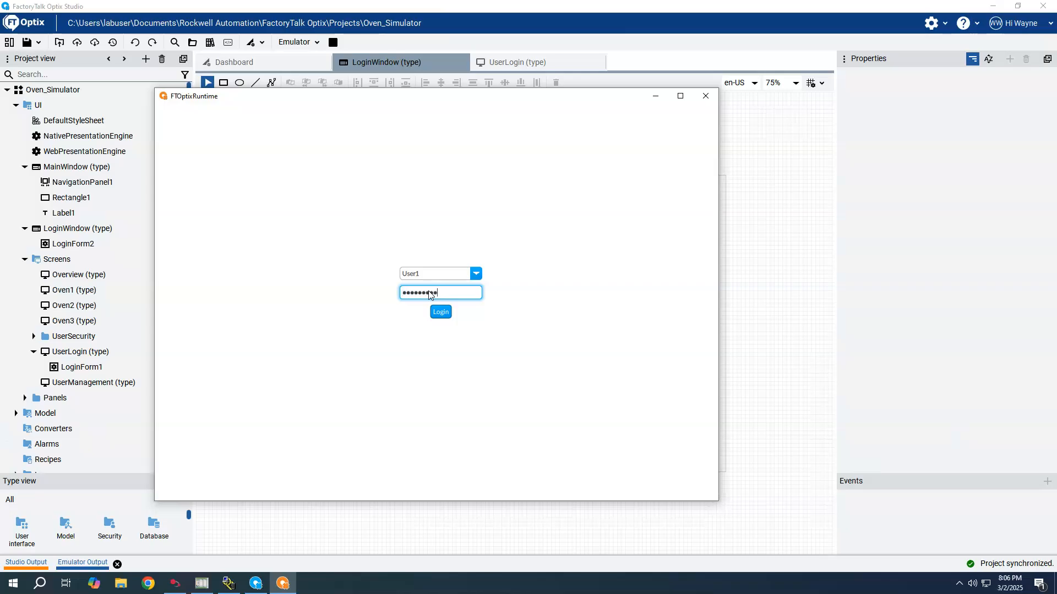
click(440, 312)
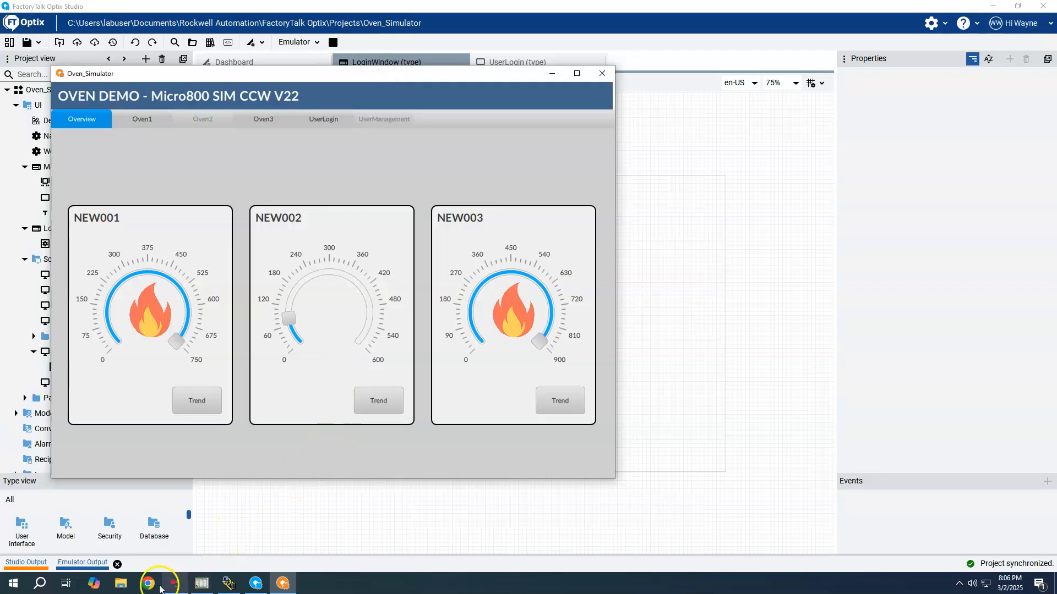
Step: Load the web app at localhost:8080 in Chrome, landing on the login form
click(148, 583)
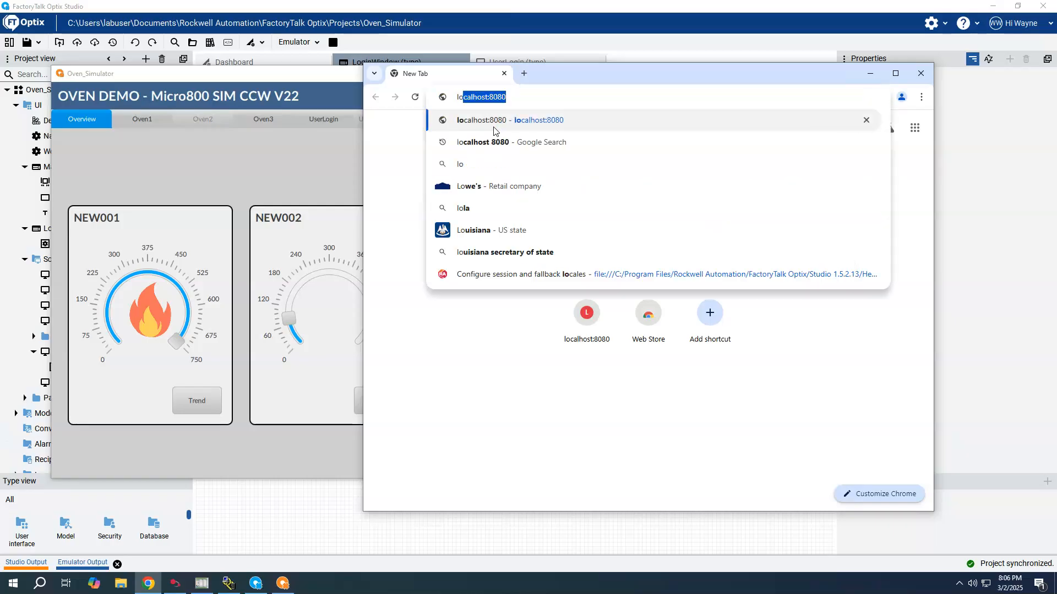
click(509, 120)
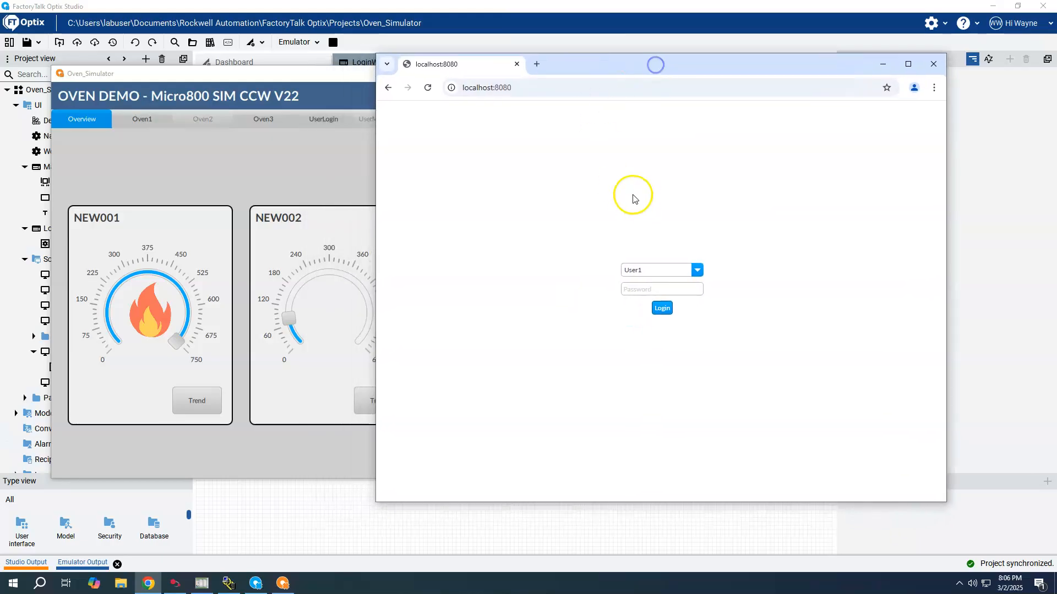
mouse_move(703, 226)
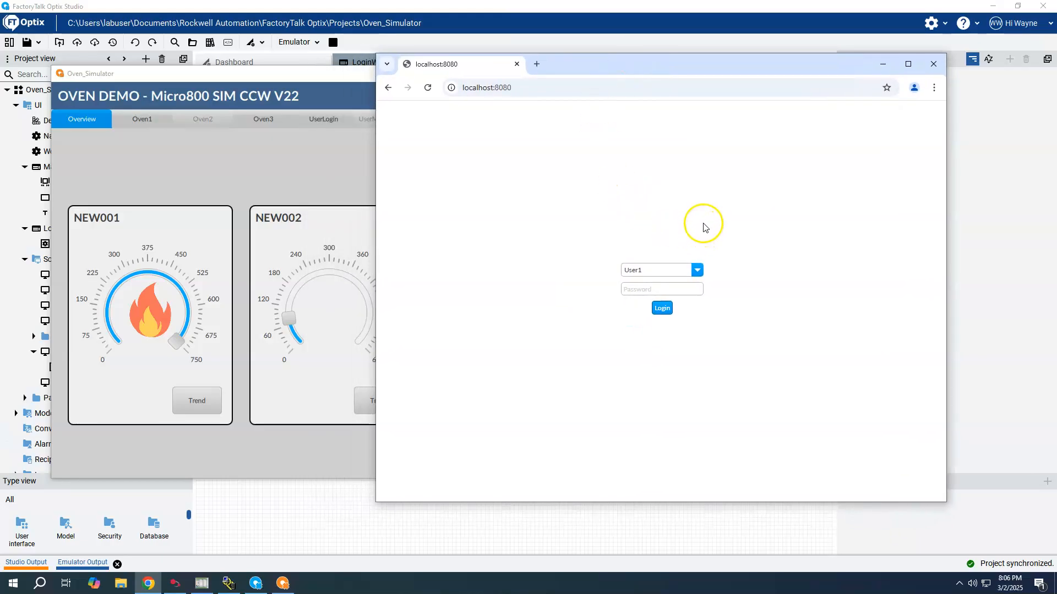
mouse_move(568, 168)
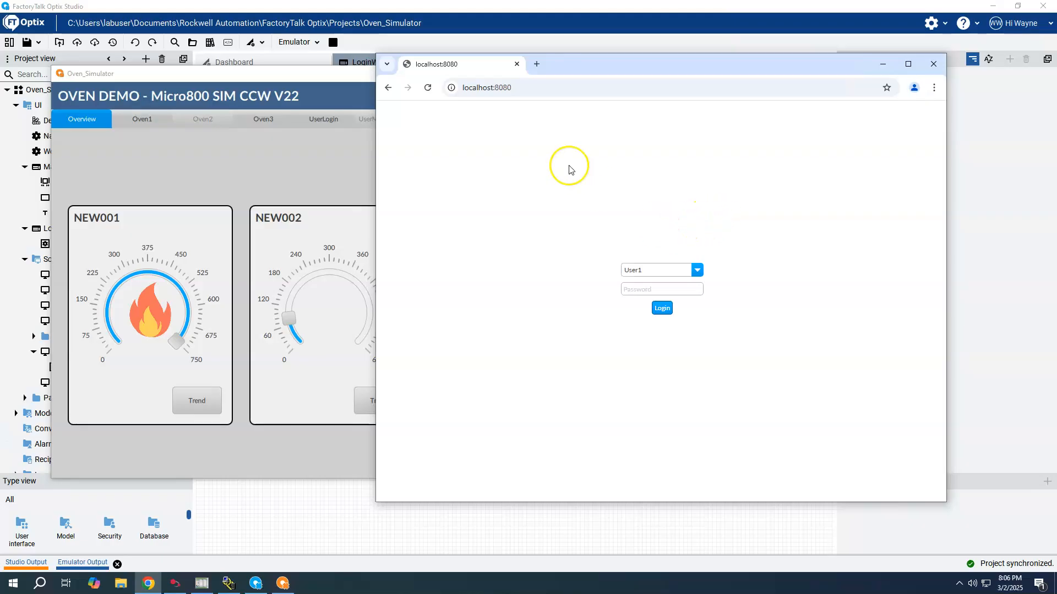
mouse_move(653, 277)
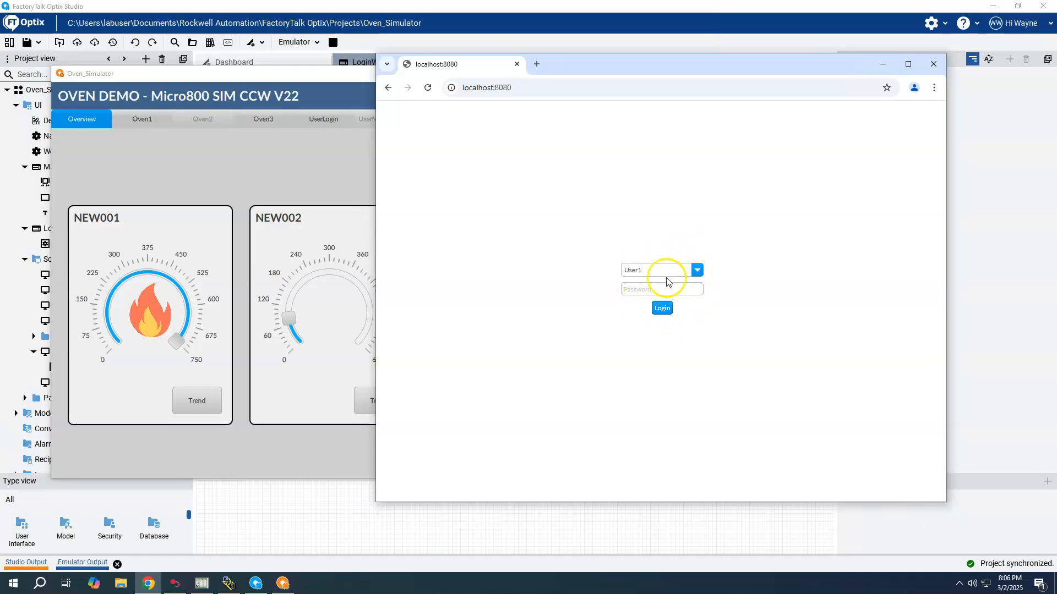
mouse_move(606, 234)
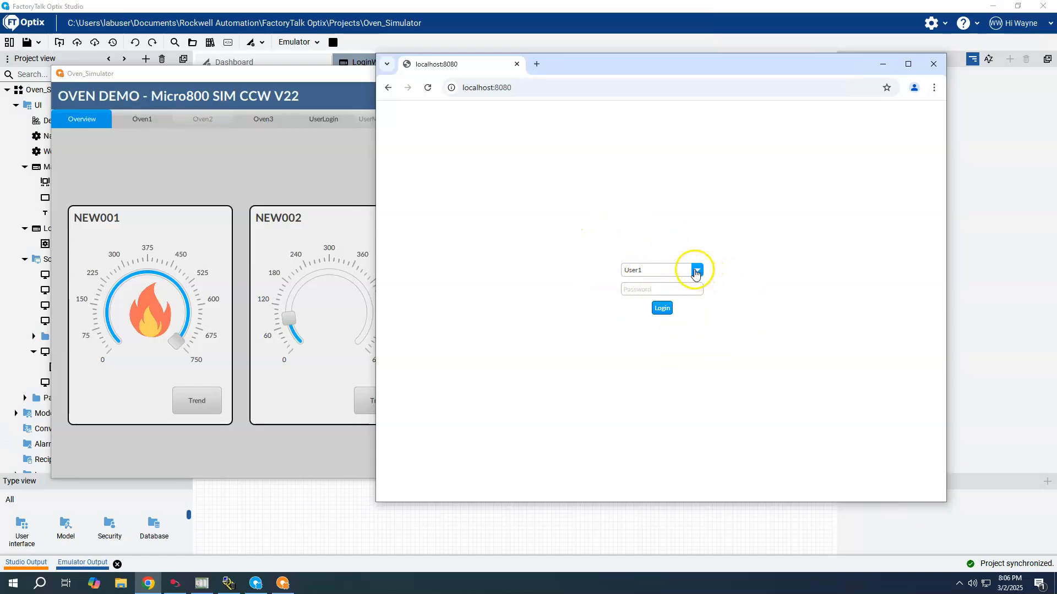
Step: Sign in to the web app as User2, reaching the oven overview dashboard
click(696, 269)
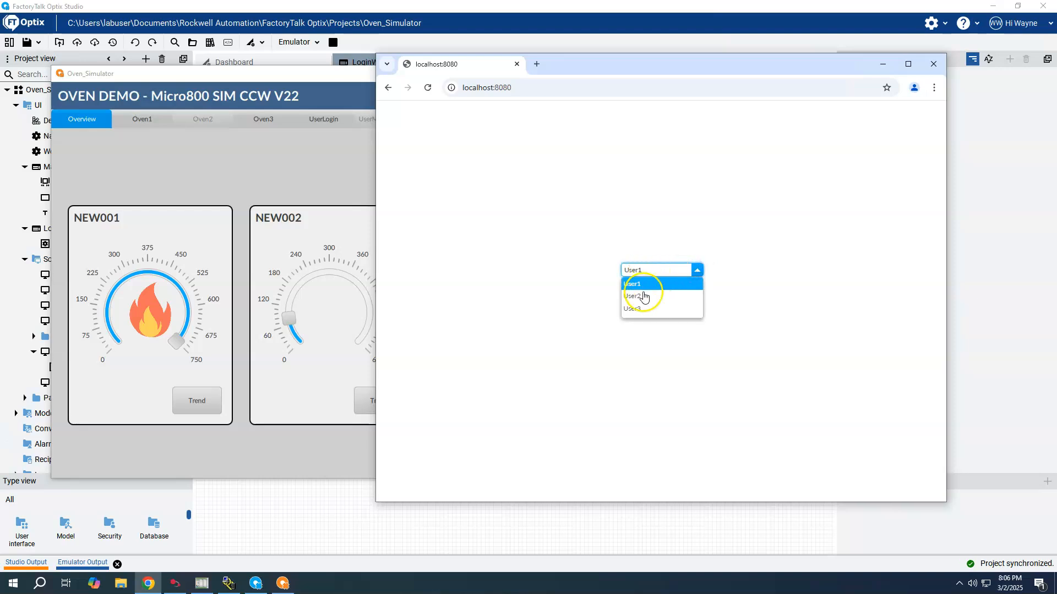
click(632, 296)
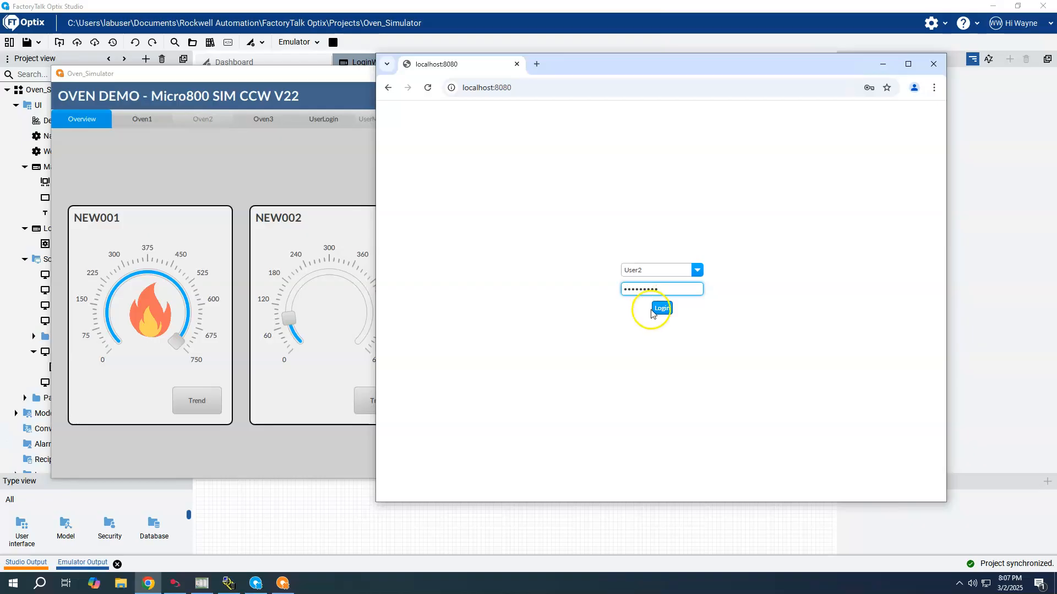
click(661, 308)
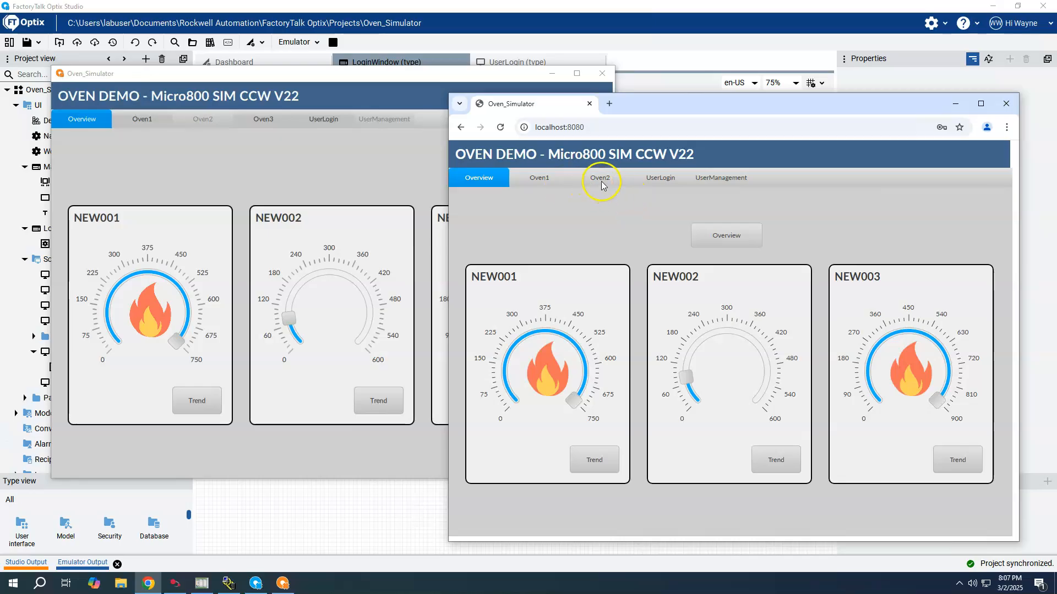
Step: Show Oven1 in the web session, then Oven1 and Oven3 in the emulator
click(538, 177)
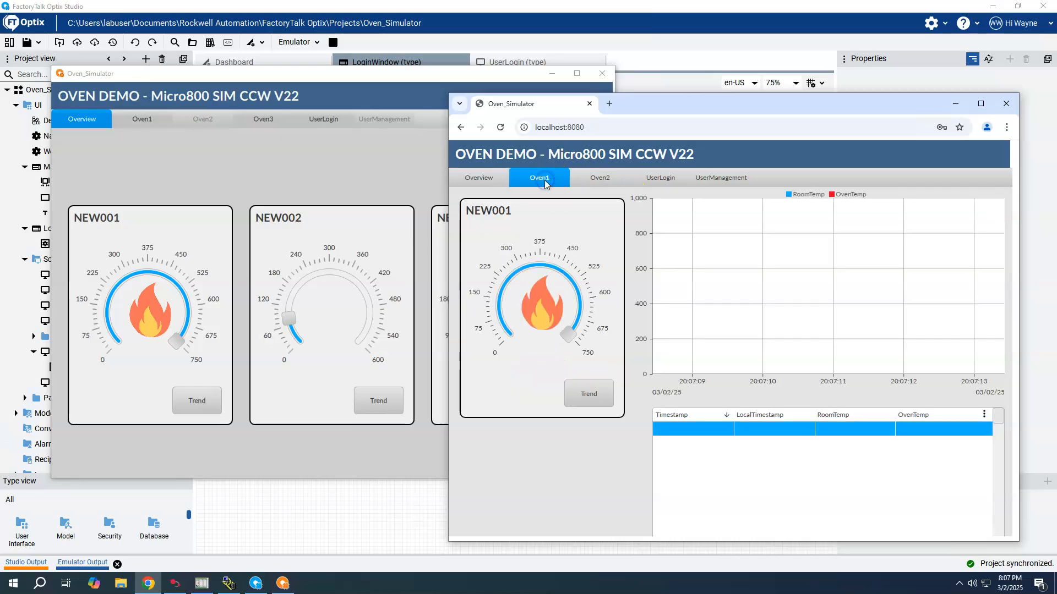
click(599, 177)
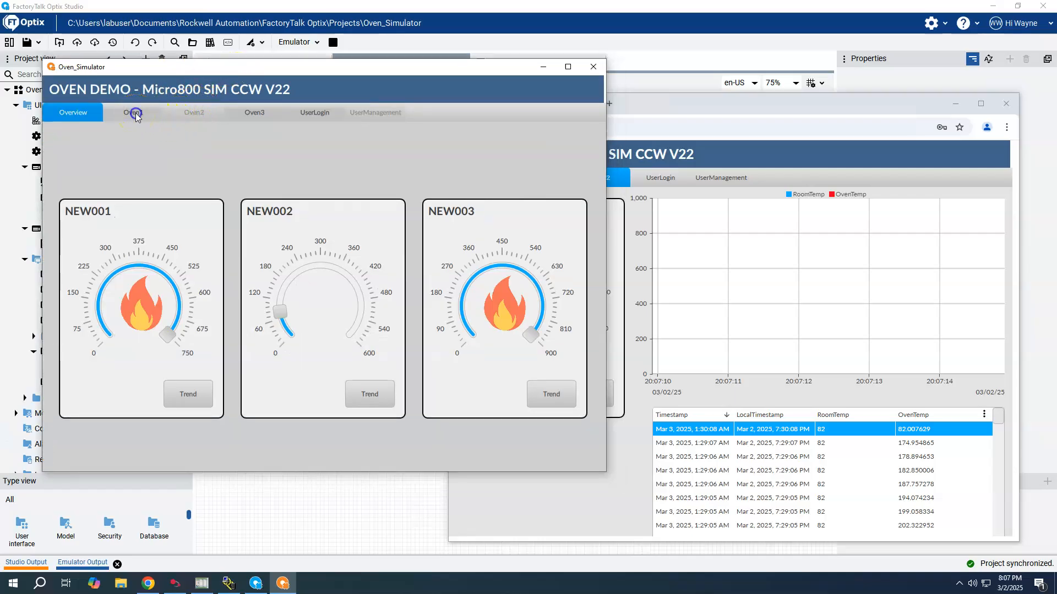
click(133, 112)
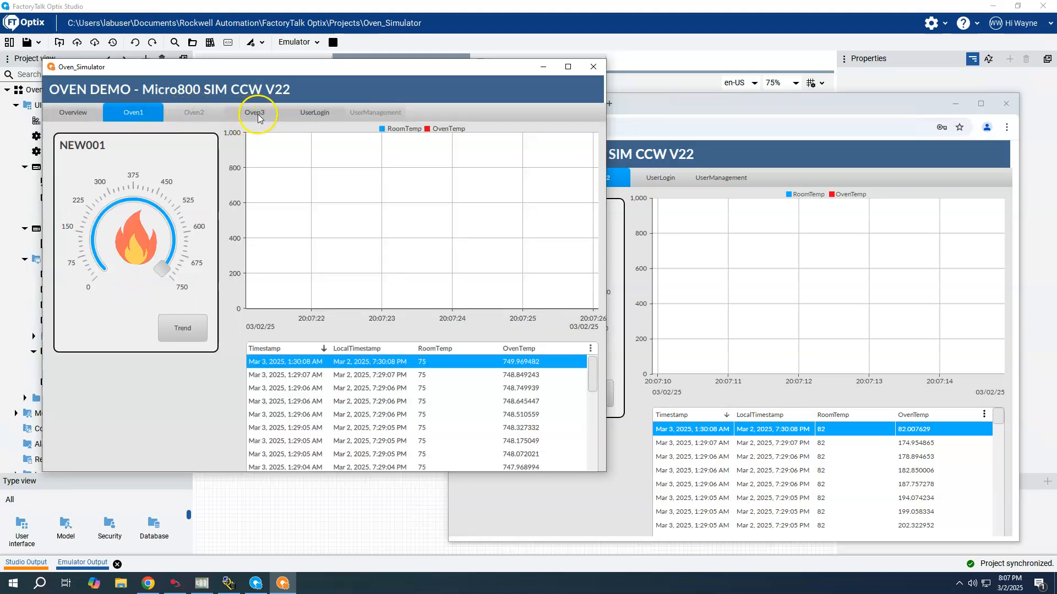
click(255, 112)
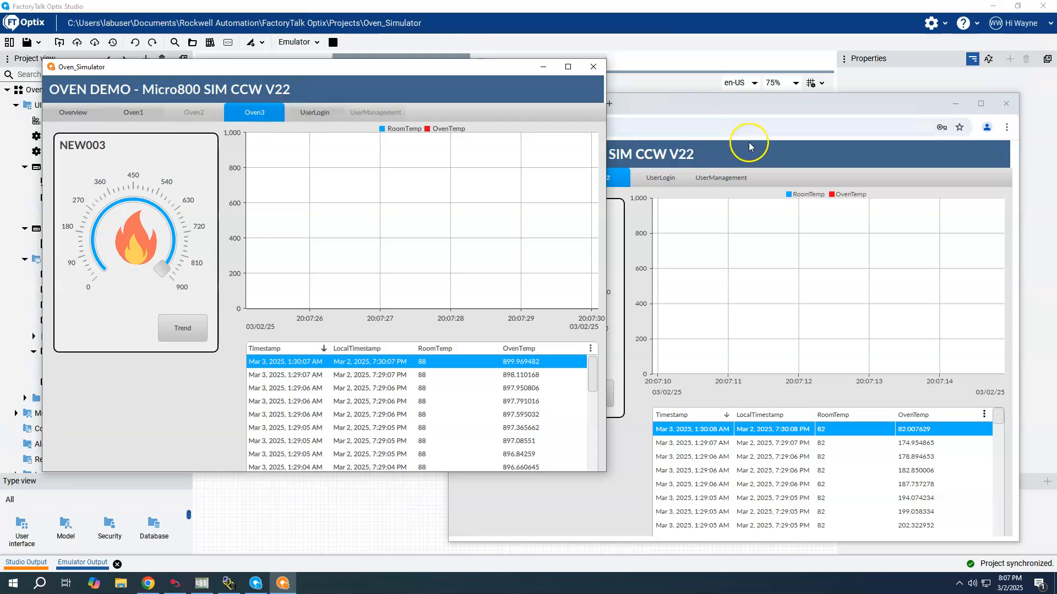